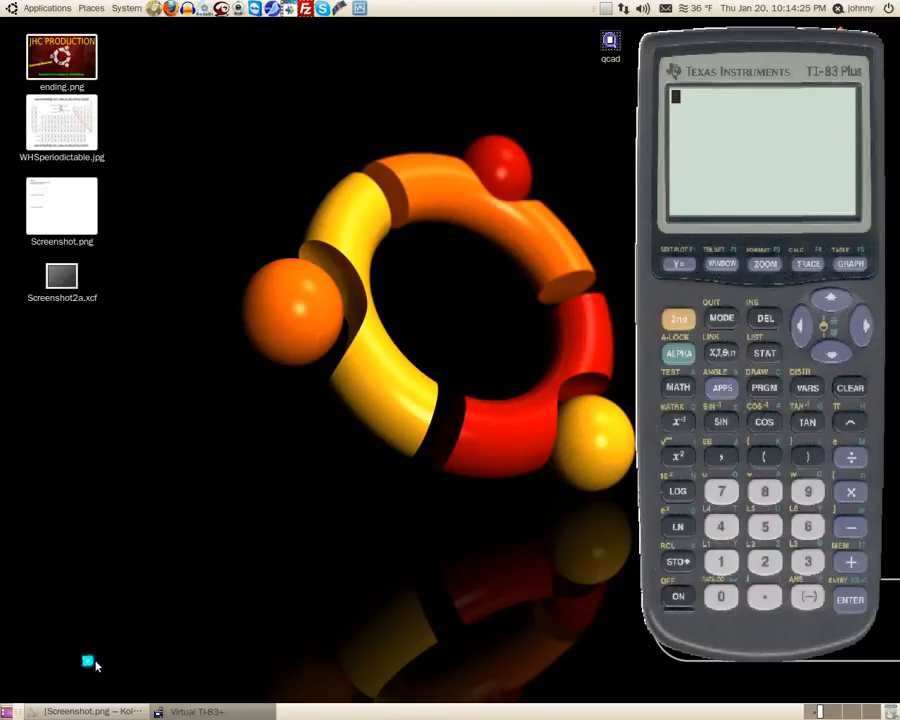
{"action": "mouse_move", "coordinate": [93, 666]}
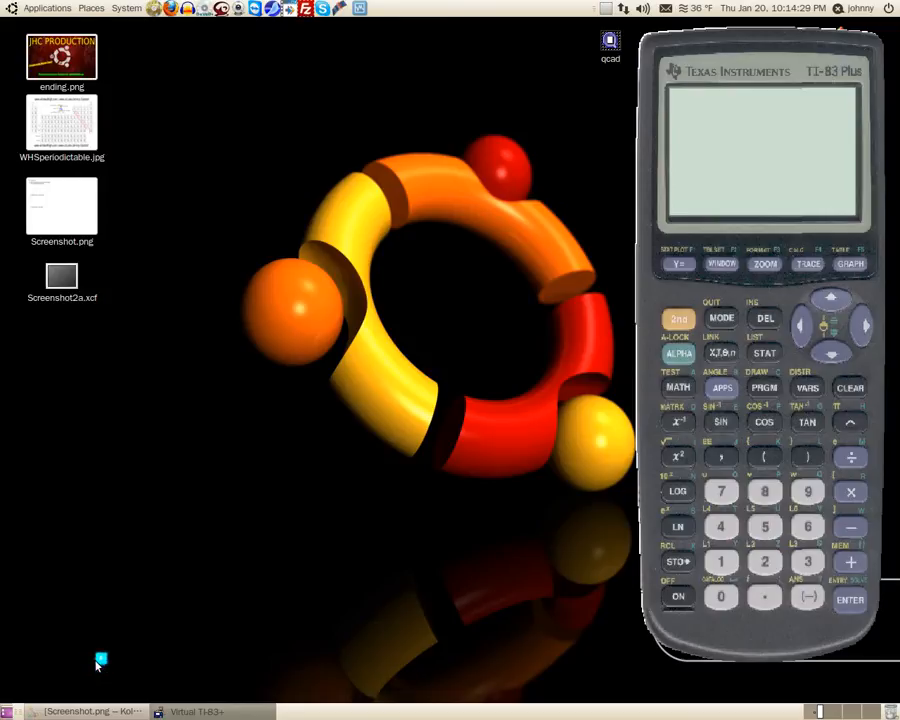
{"action": "mouse_move", "coordinate": [95, 658]}
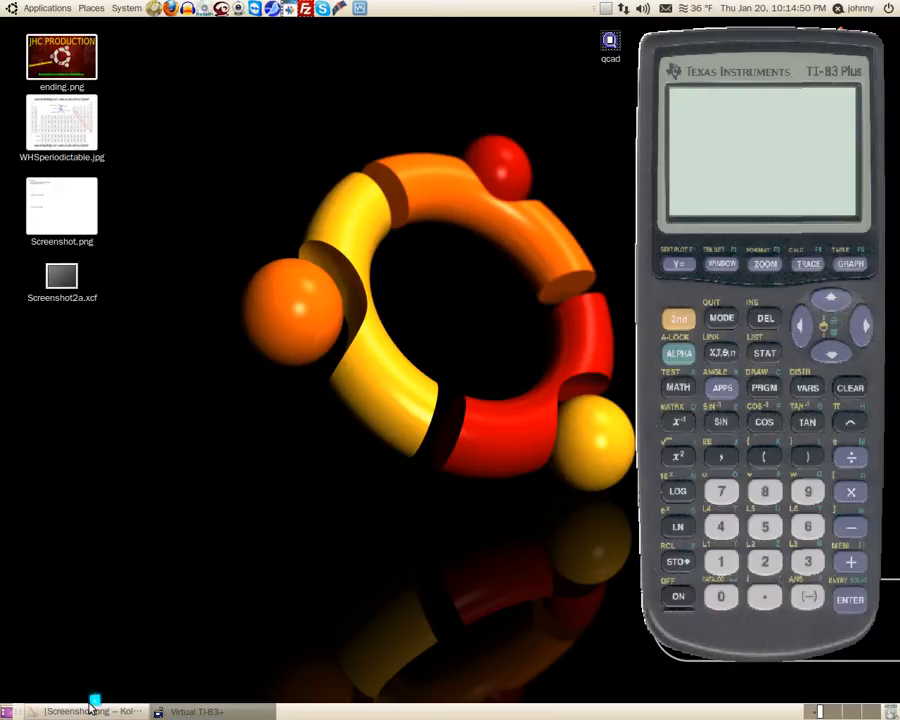
- Bring the hydrates worksheet in KolourPaint to the front from the taskbar
{"action": "left_click", "coordinate": [88, 711]}
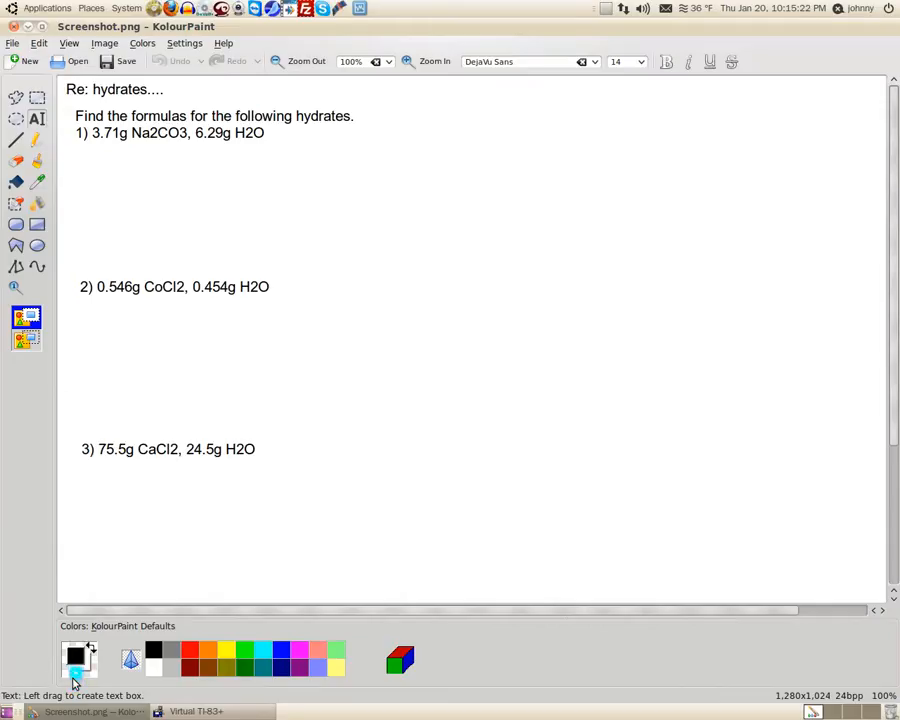
{"action": "mouse_move", "coordinate": [133, 185]}
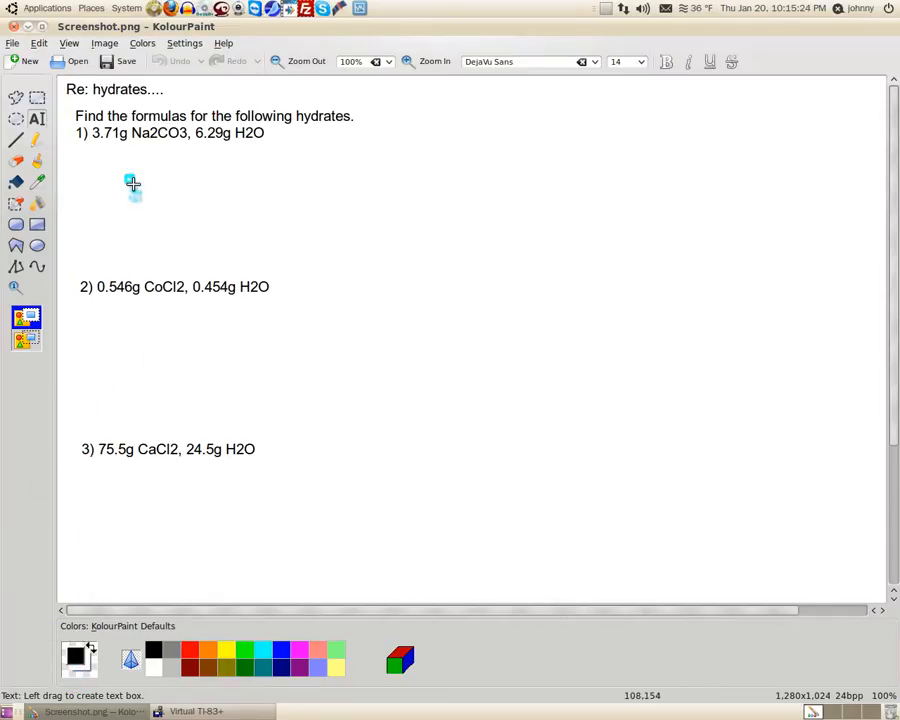
{"action": "mouse_move", "coordinate": [140, 118]}
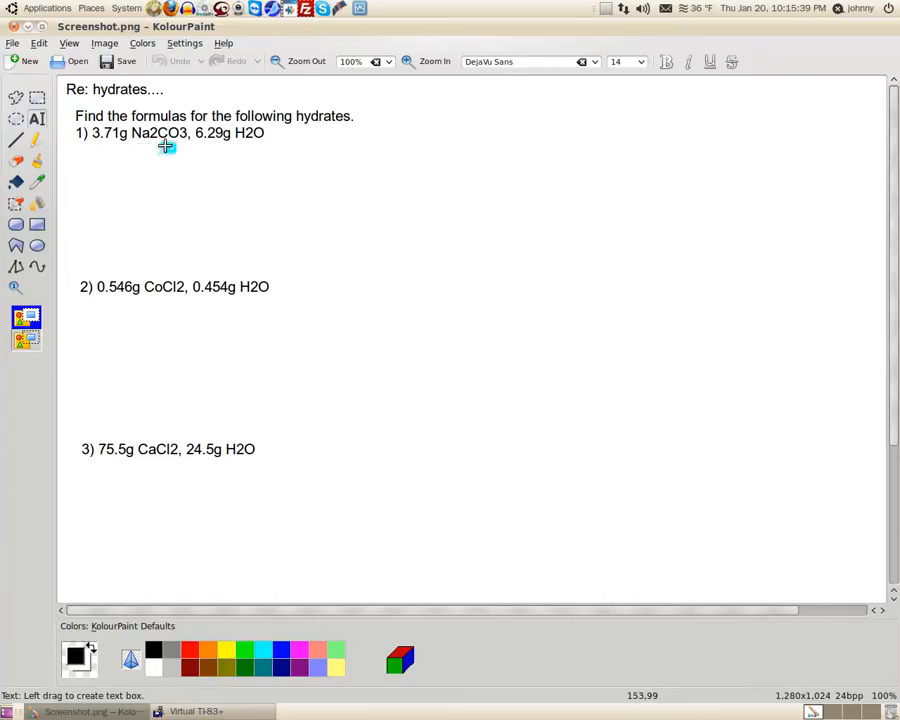
{"action": "mouse_move", "coordinate": [190, 167]}
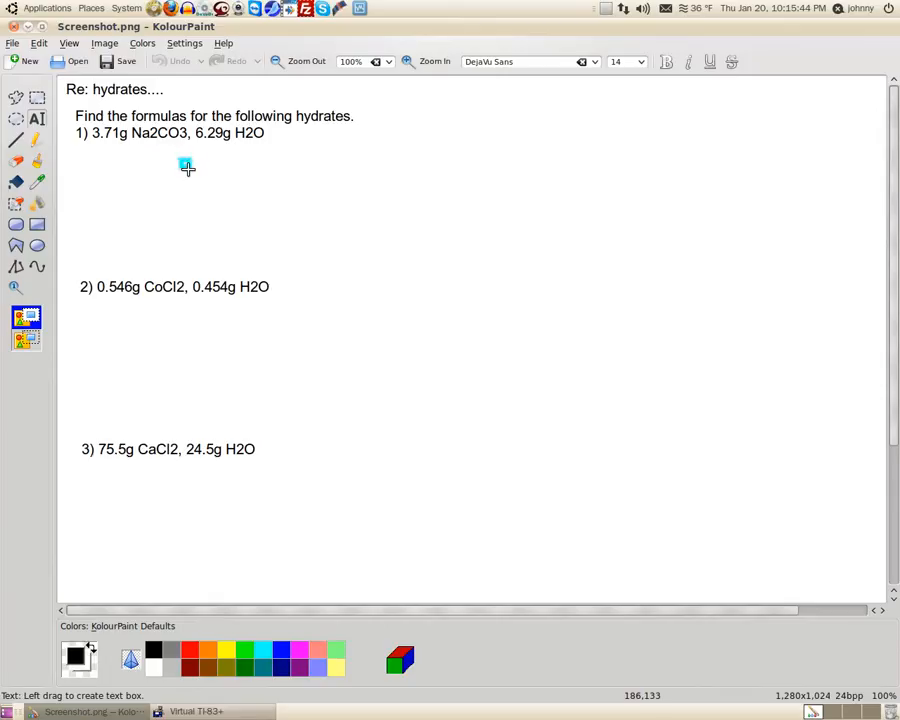
{"action": "mouse_move", "coordinate": [181, 169]}
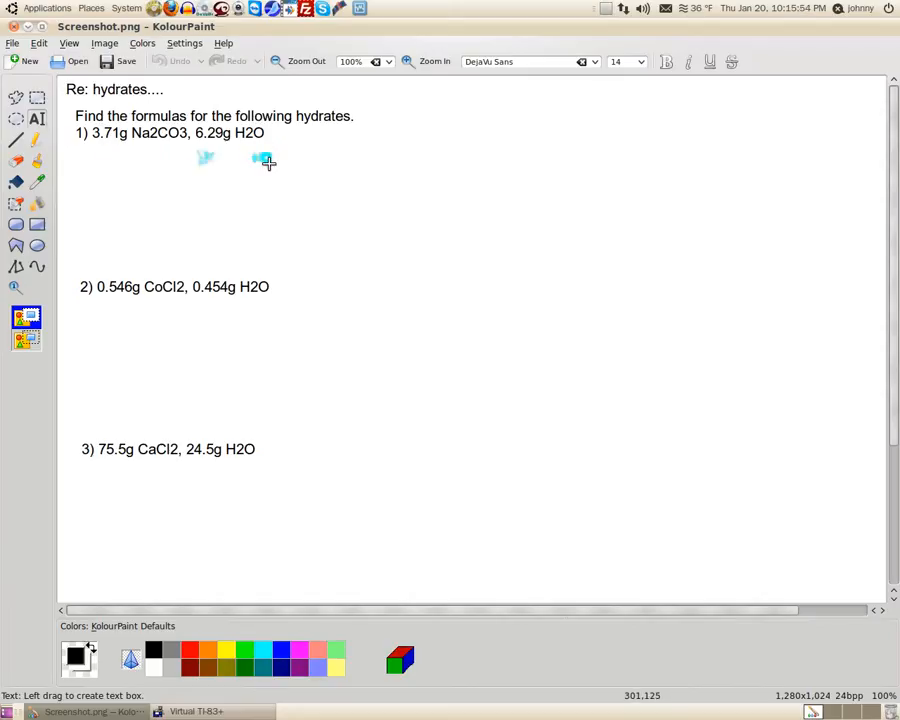
{"action": "mouse_move", "coordinate": [160, 148]}
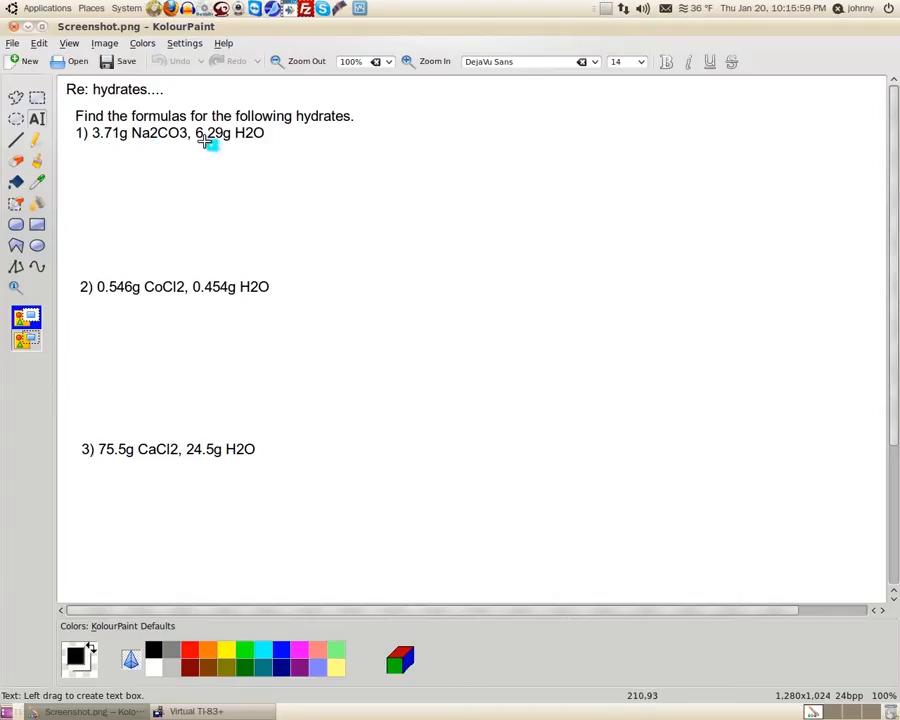
{"action": "mouse_move", "coordinate": [263, 142]}
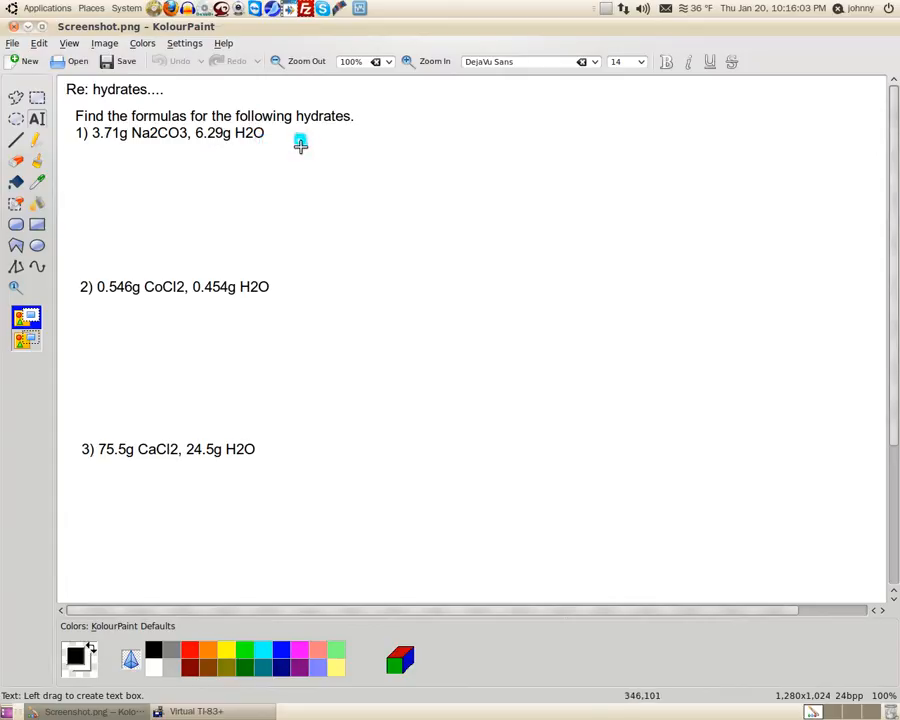
{"action": "mouse_move", "coordinate": [336, 145]}
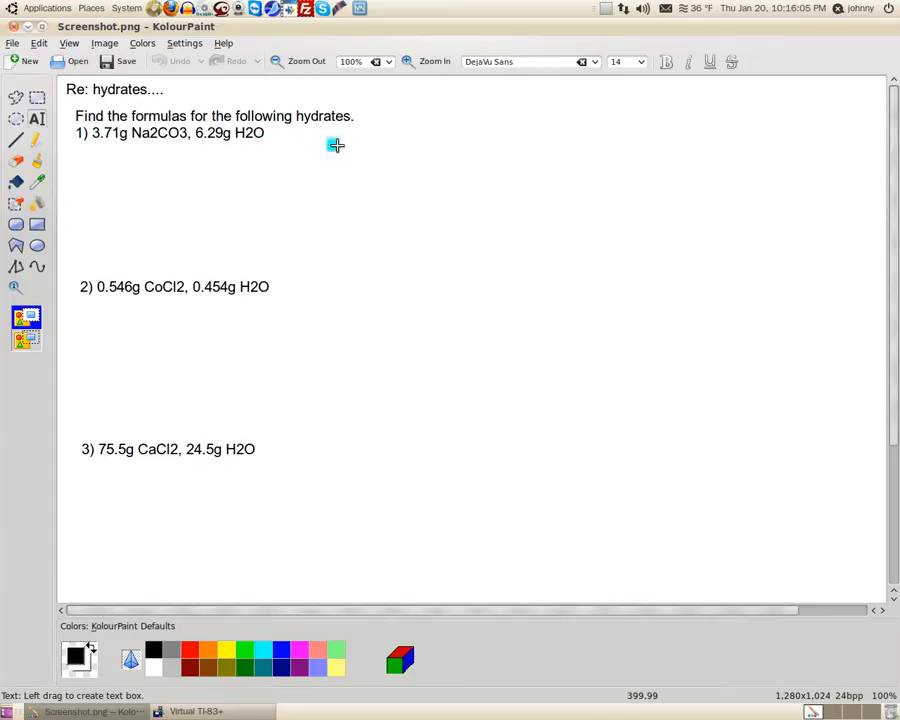
{"action": "mouse_move", "coordinate": [333, 148]}
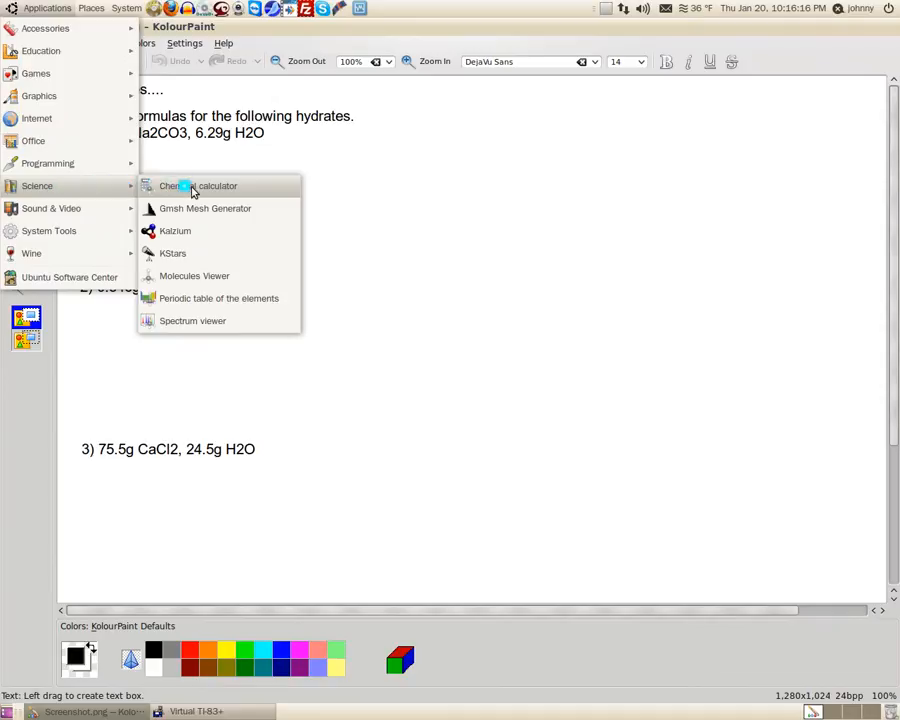
- Launch Chemical calculator and move its window down below problem 1
{"action": "left_click", "coordinate": [197, 186]}
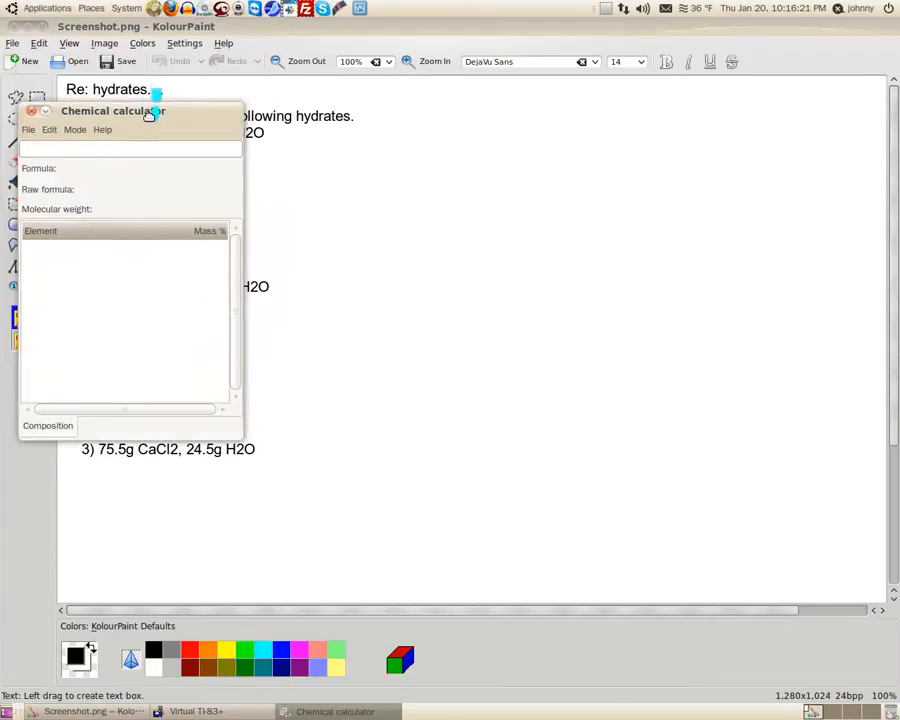
{"action": "left_click_drag", "start_coordinate": [113, 110], "coordinate": [157, 230]}
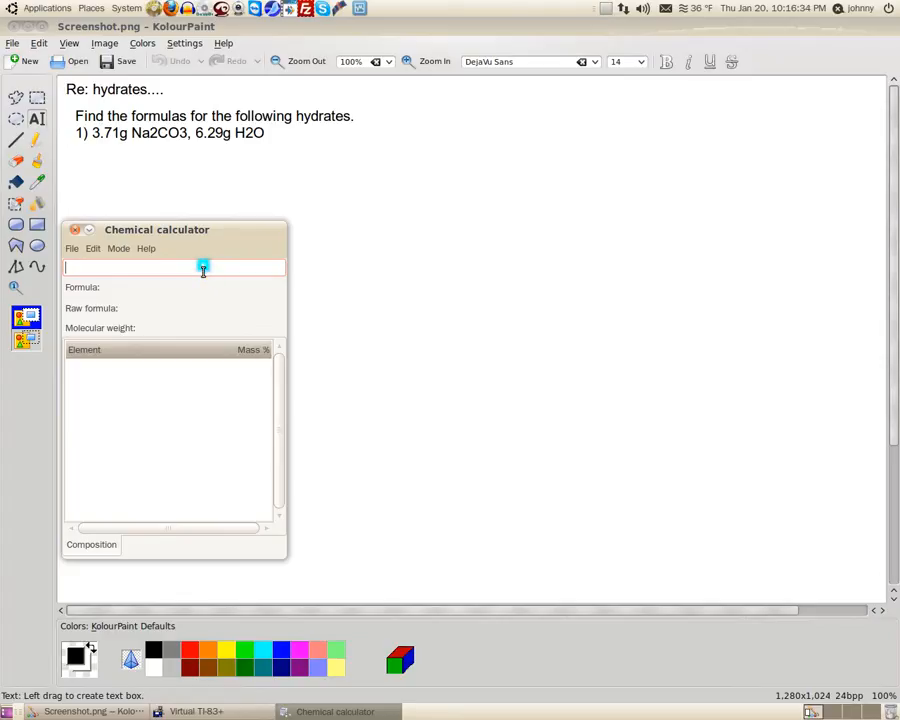
- Calculate the molar mass of Na2CO3 (105.9884 g/mol) and shift the calculator slightly lower
{"action": "type", "text": "Na"}
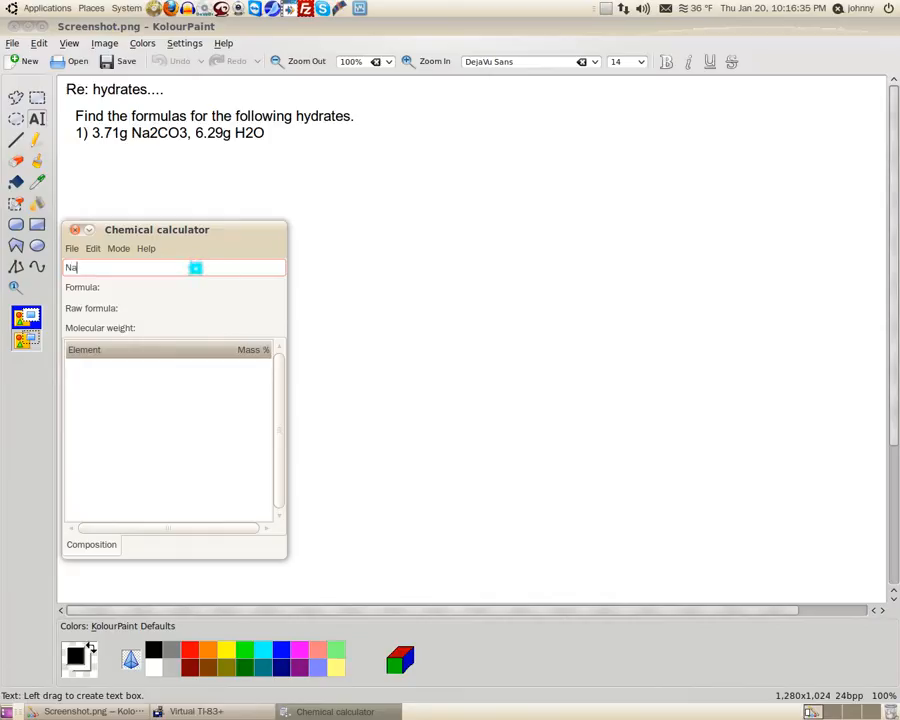
{"action": "type", "text": "2C"}
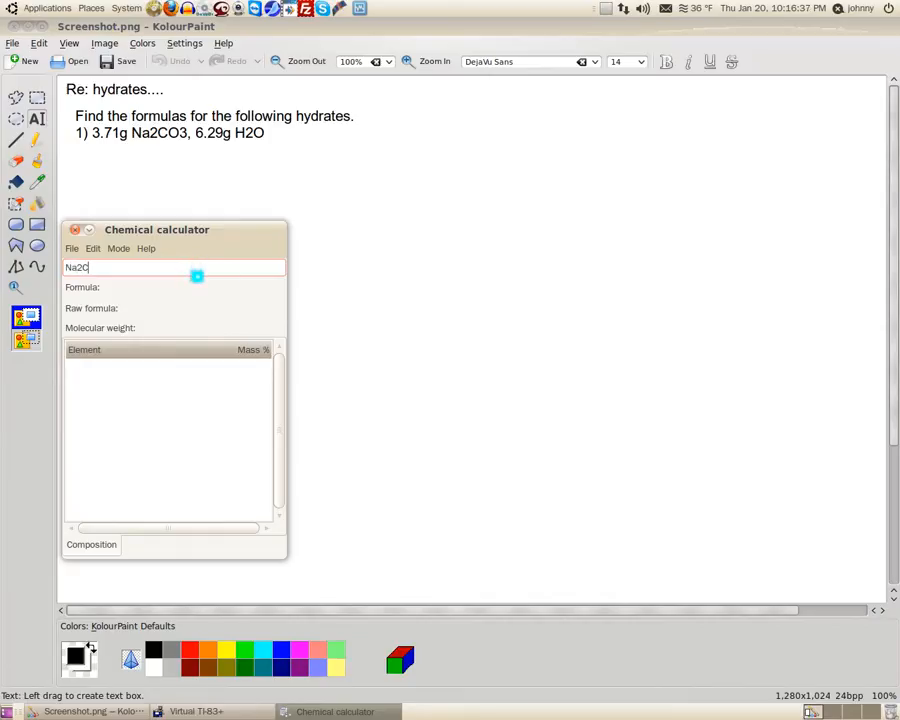
{"action": "type", "text": "O"}
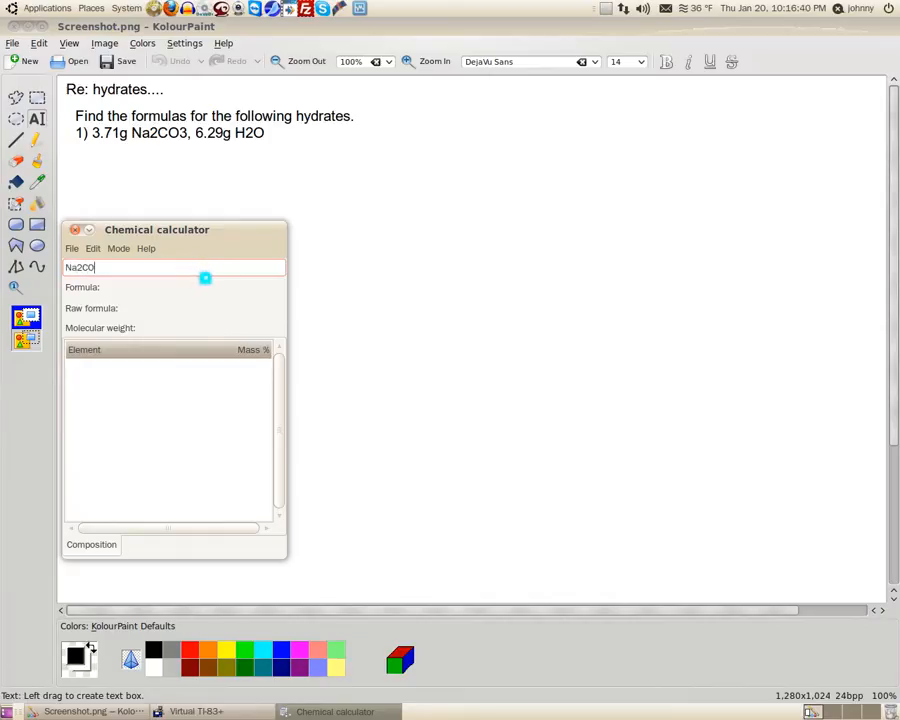
{"action": "type", "text": "3"}
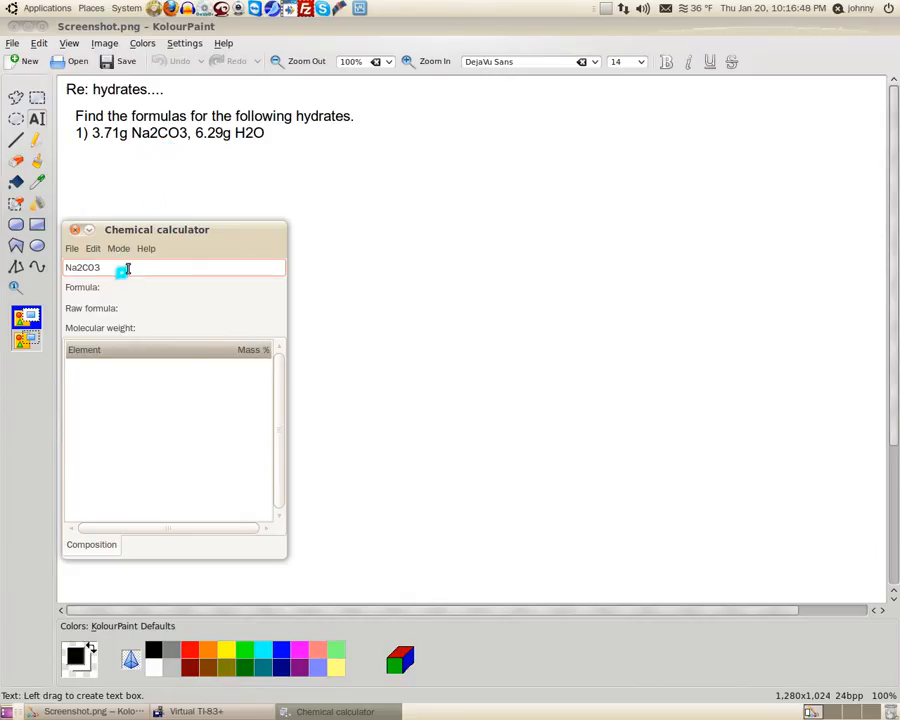
{"action": "key", "text": "Return"}
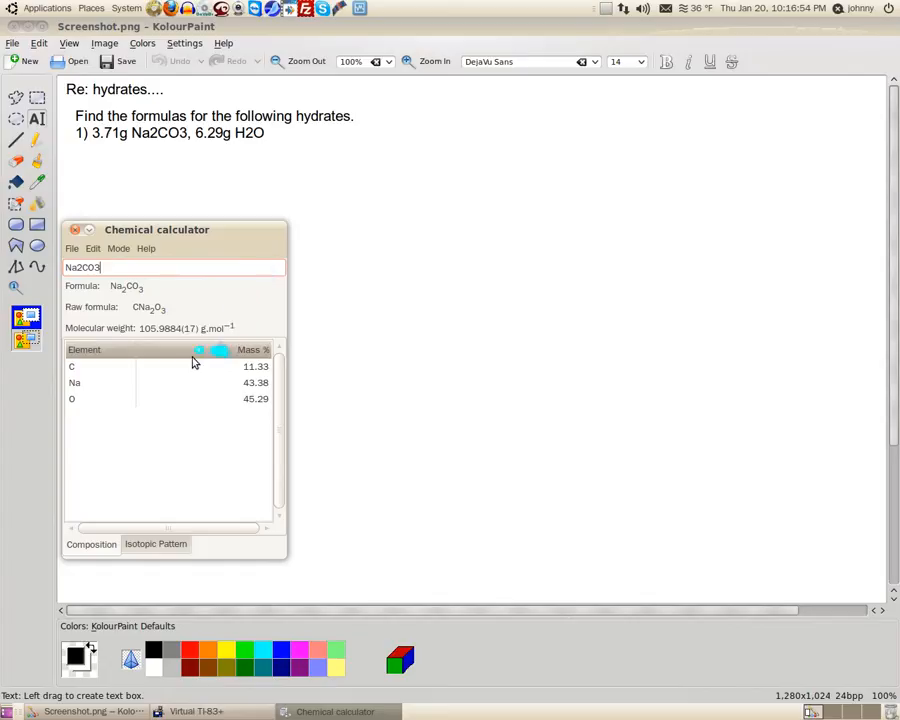
{"action": "mouse_move", "coordinate": [148, 347]}
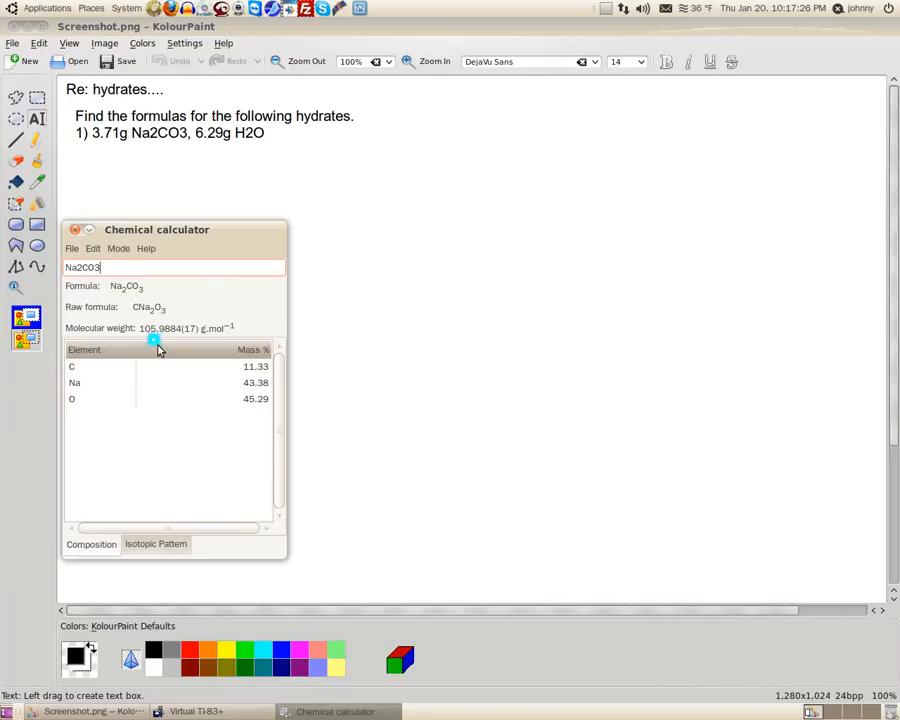
{"action": "mouse_move", "coordinate": [65, 240]}
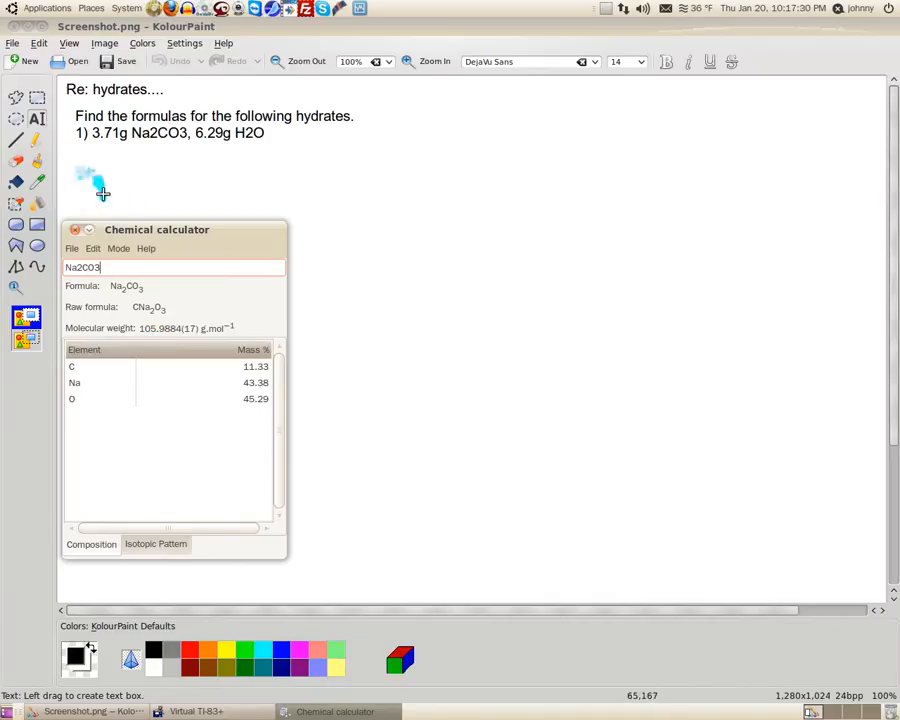
{"action": "left_click_drag", "start_coordinate": [156, 229], "coordinate": [176, 265]}
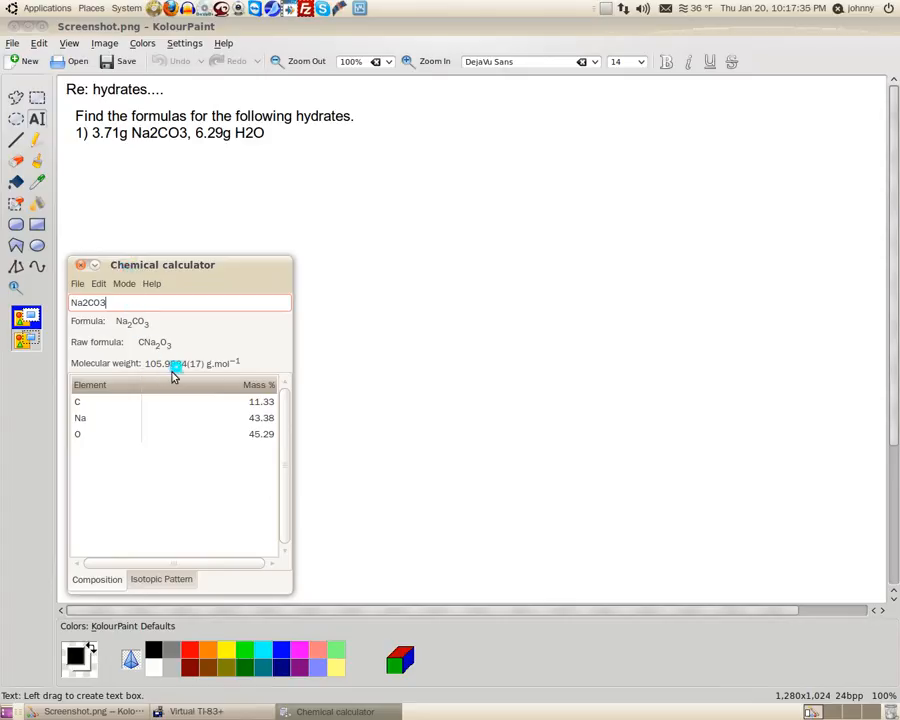
{"action": "mouse_move", "coordinate": [87, 193]}
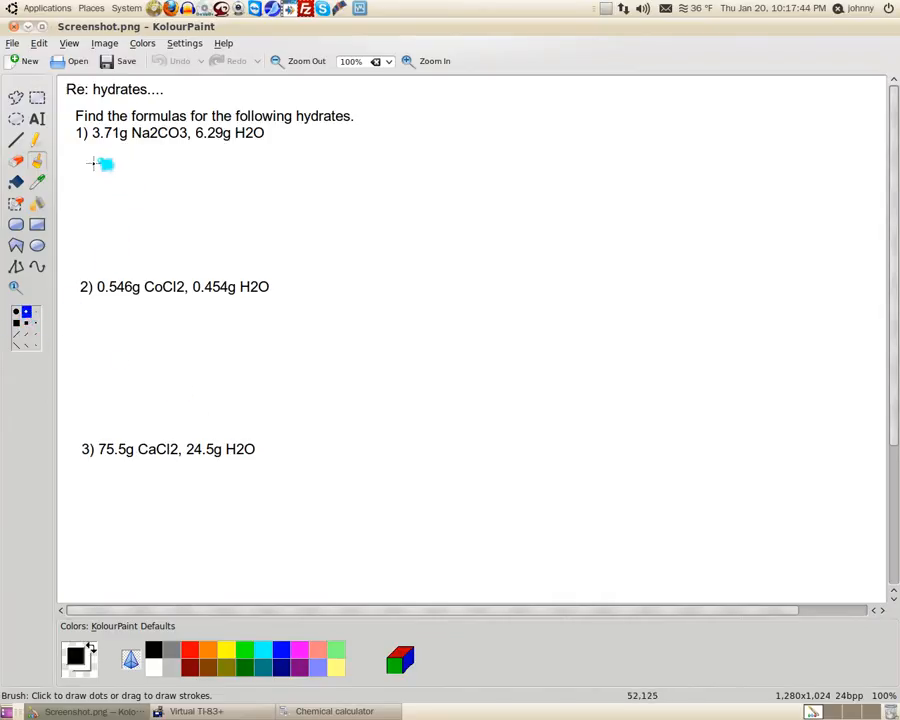
- Handwrite 3.71g over a fraction bar and 105.99g beneath it, undoing the stray Na stroke
{"action": "left_click_drag", "start_coordinate": [100, 163], "coordinate": [93, 150]}
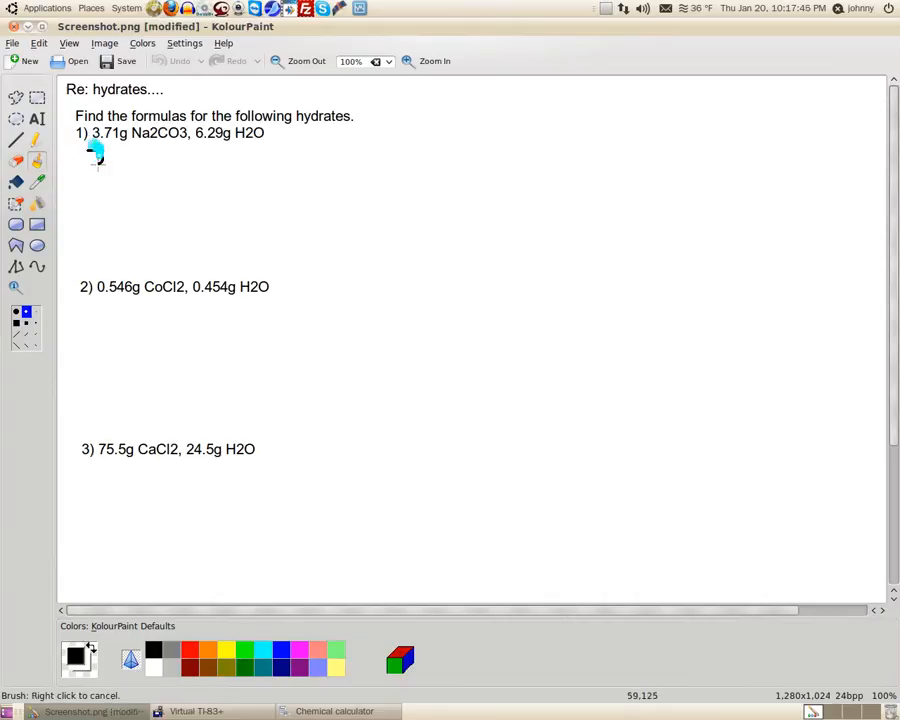
{"action": "left_click_drag", "start_coordinate": [100, 150], "coordinate": [95, 185]}
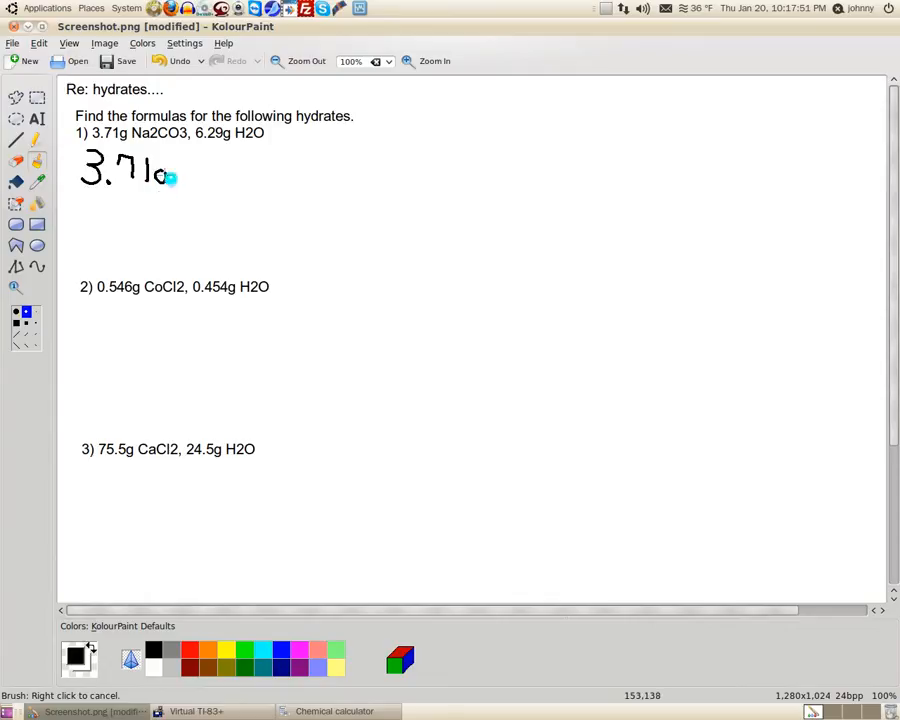
{"action": "left_click_drag", "start_coordinate": [155, 165], "coordinate": [160, 185]}
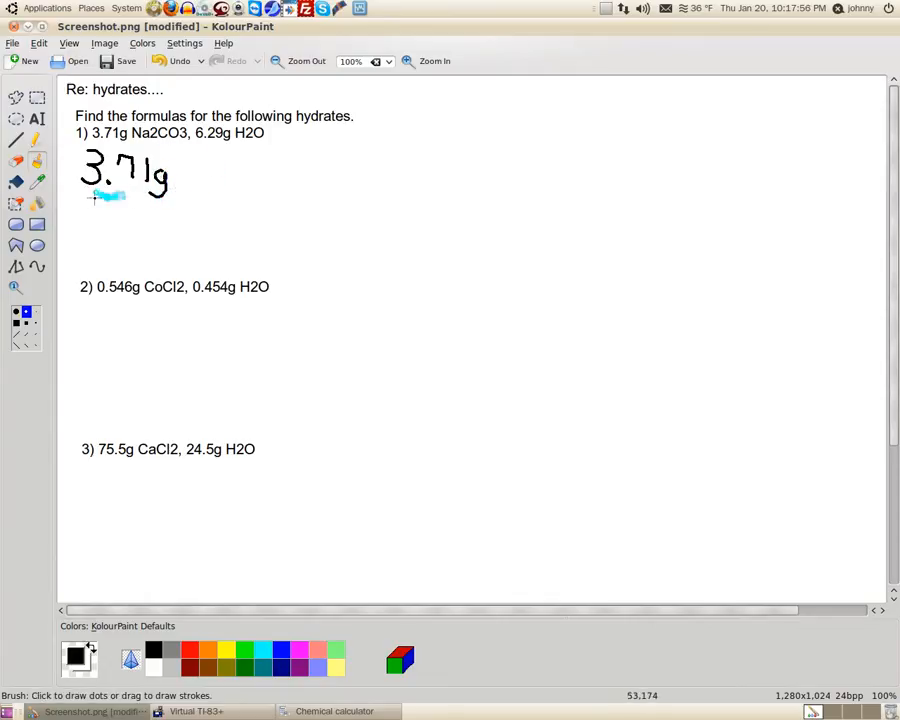
{"action": "left_click_drag", "start_coordinate": [70, 203], "coordinate": [185, 200]}
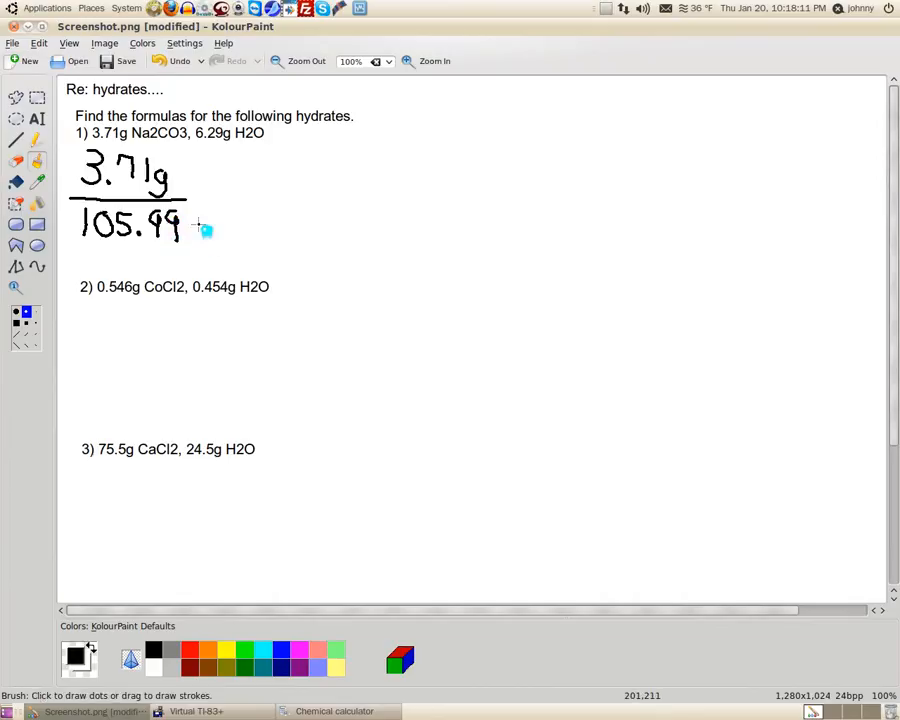
{"action": "left_click", "coordinate": [195, 235]}
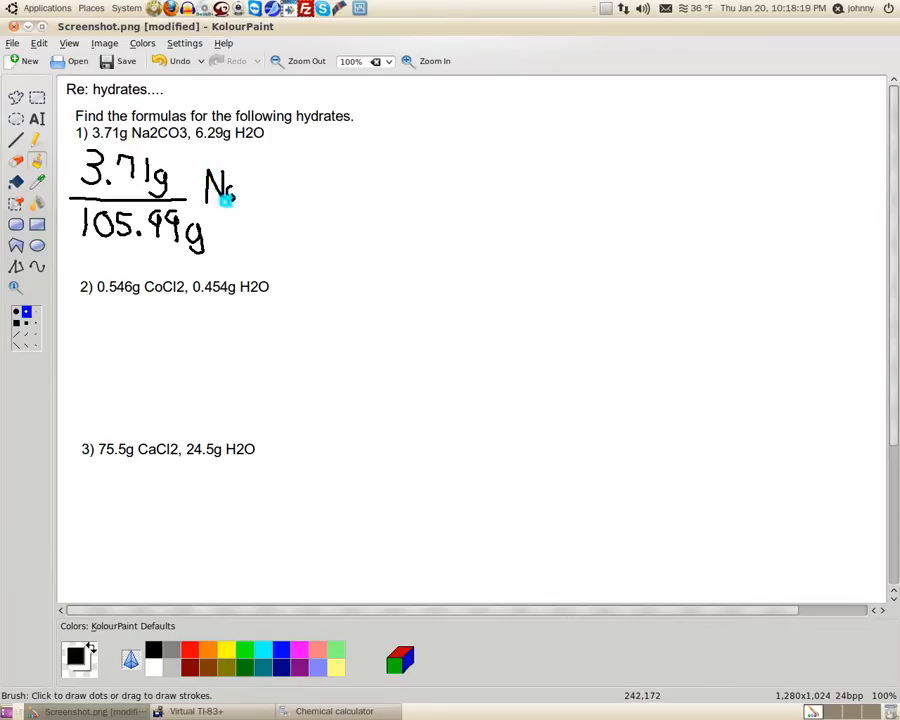
{"action": "left_click", "coordinate": [180, 61]}
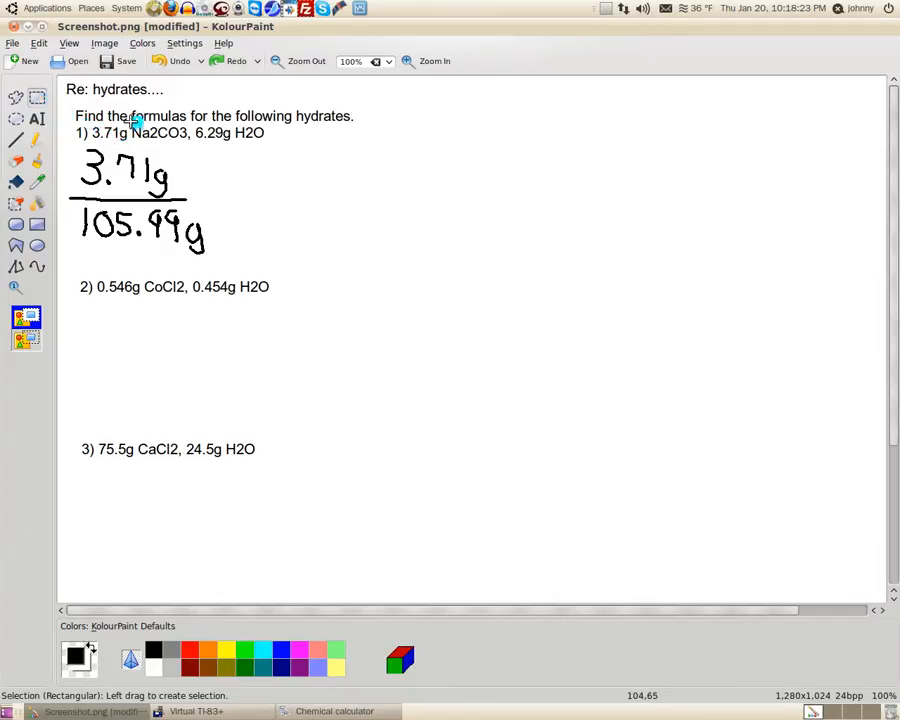
- Brush the word 'mol' after the 3.71 g over 105.99 g fraction
{"action": "left_click_drag", "start_coordinate": [130, 125], "coordinate": [185, 140]}
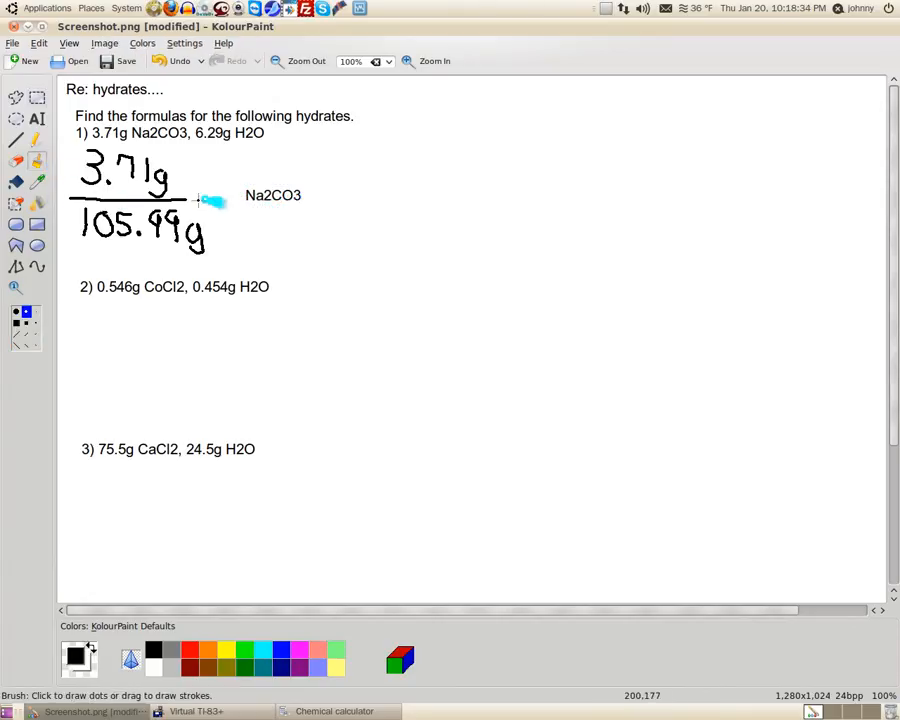
{"action": "left_click_drag", "start_coordinate": [200, 205], "coordinate": [223, 188]}
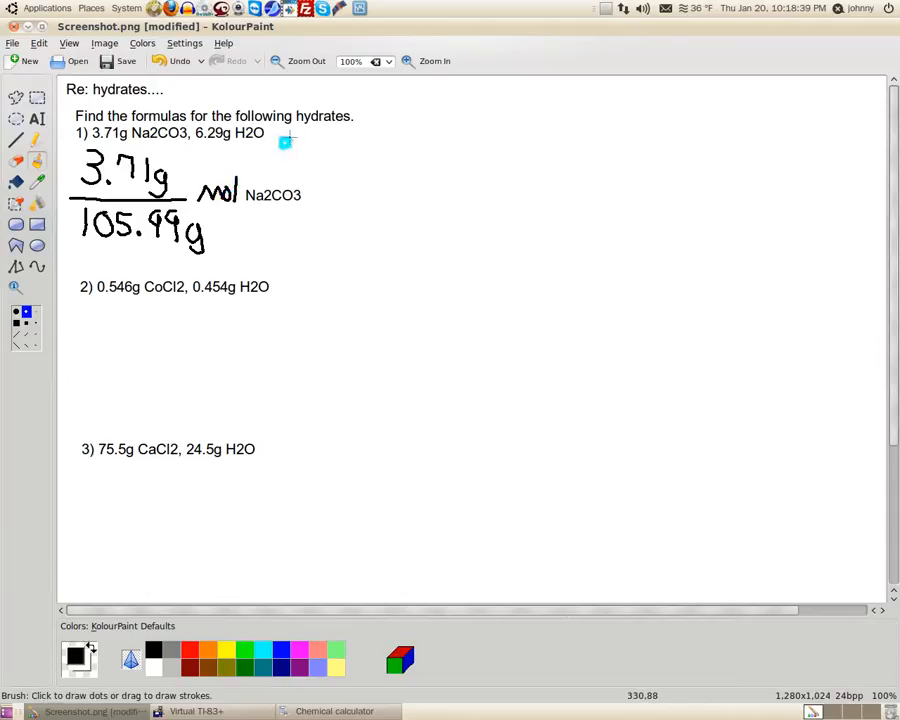
{"action": "mouse_move", "coordinate": [373, 152]}
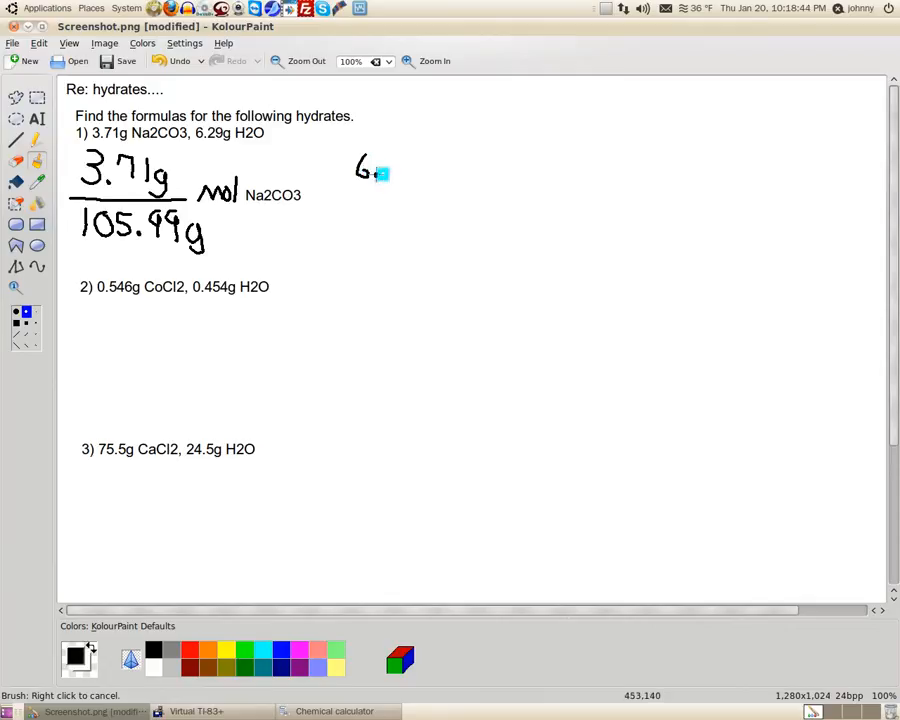
- Handwrite the water mass 6.29 g and draw a fraction bar beneath it
{"action": "left_click_drag", "start_coordinate": [385, 175], "coordinate": [405, 170]}
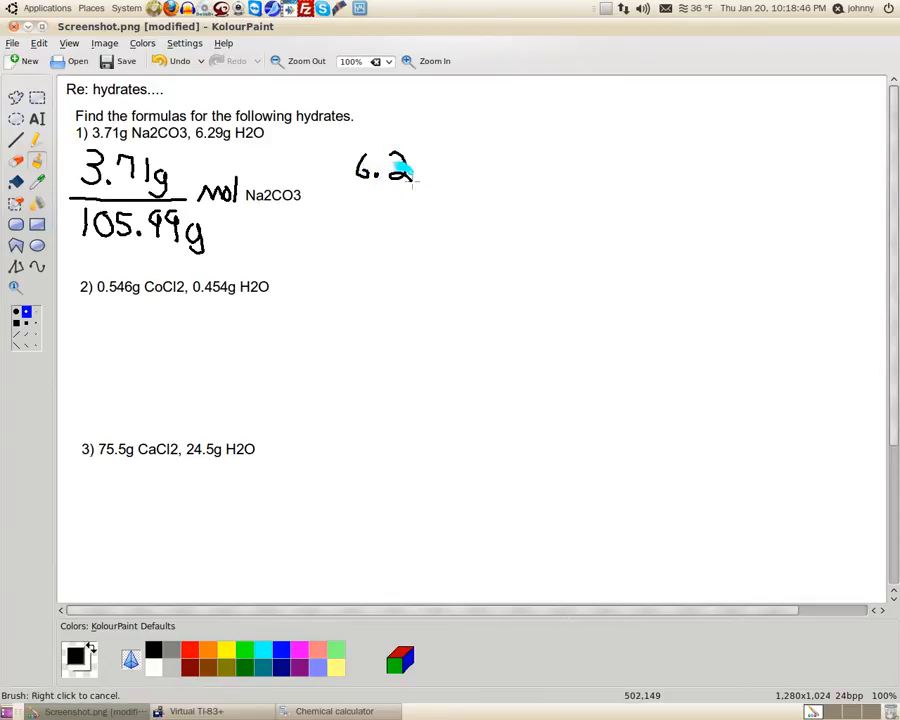
{"action": "left_click", "coordinate": [410, 165]}
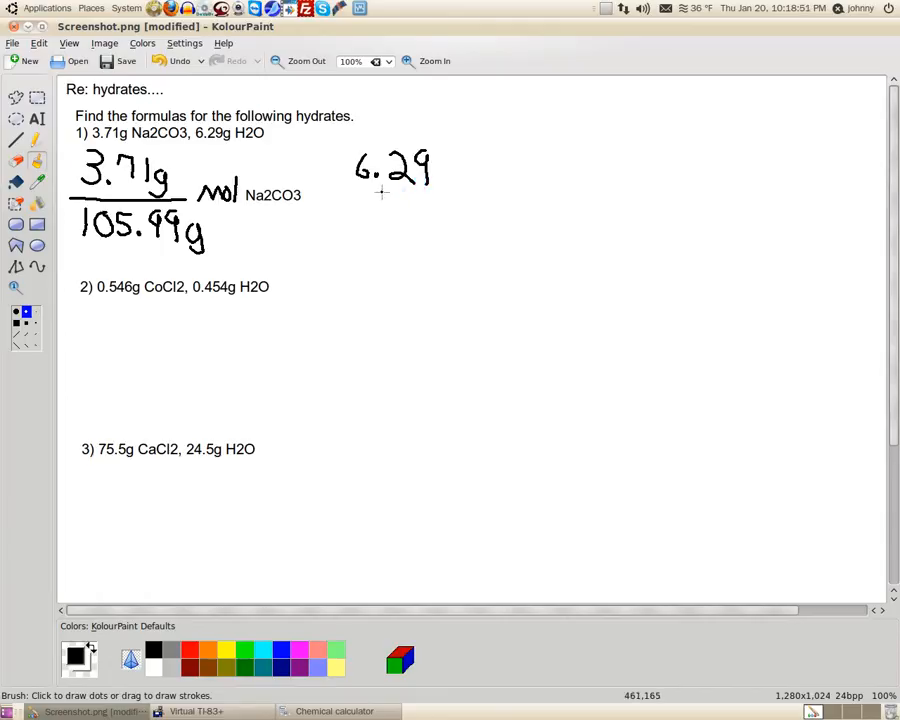
{"action": "mouse_move", "coordinate": [477, 172]}
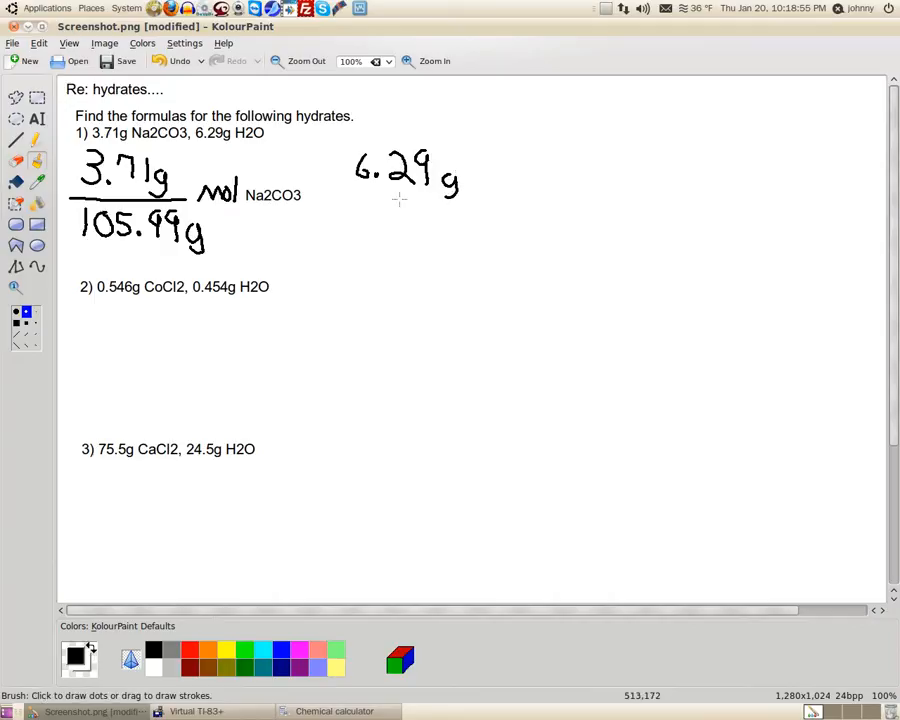
{"action": "left_click_drag", "start_coordinate": [353, 197], "coordinate": [465, 195]}
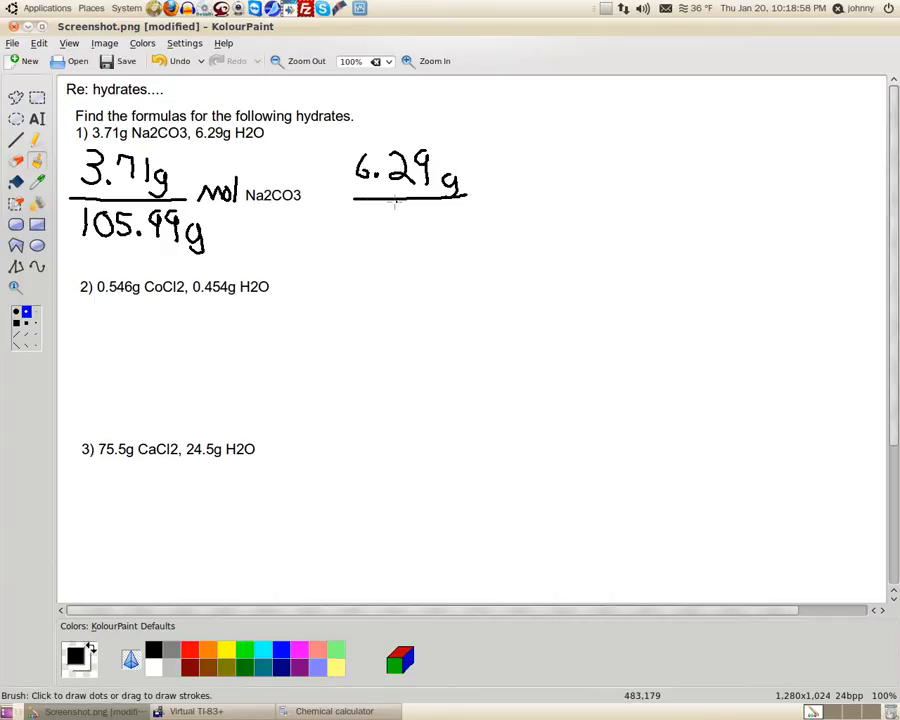
{"action": "left_click", "coordinate": [335, 711]}
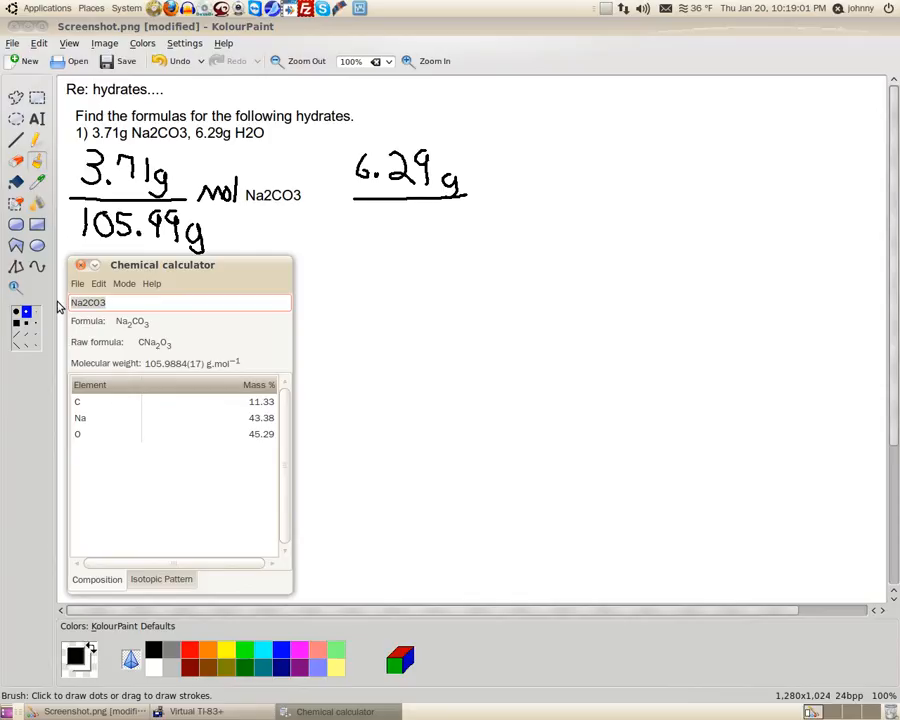
- Enter H2O in Chemical calculator to get its molar mass of 18.01528 g/mol
{"action": "type", "text": "H2O"}
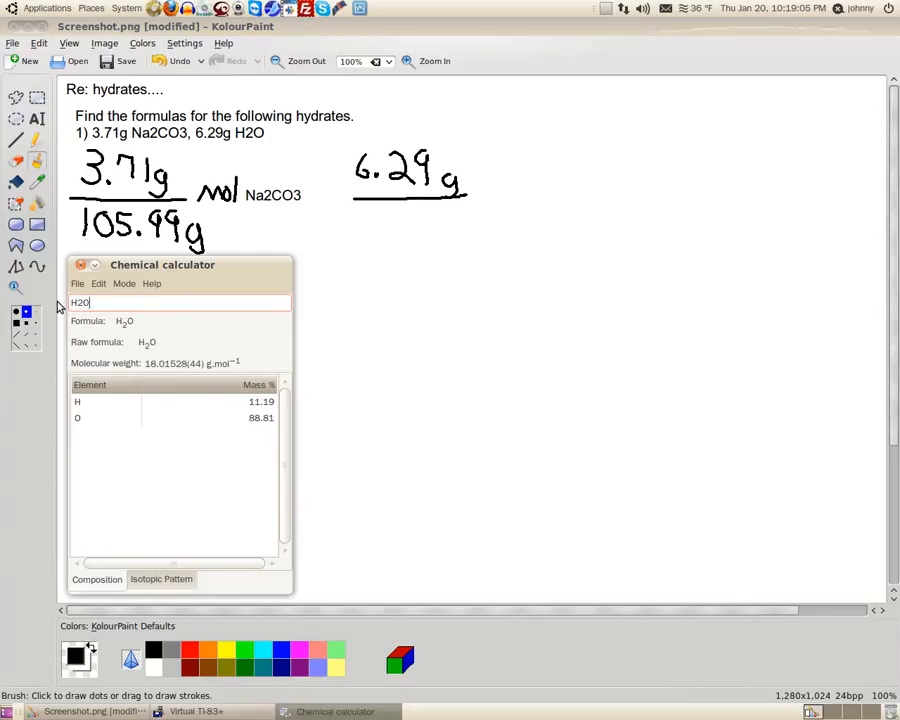
{"action": "mouse_move", "coordinate": [155, 378]}
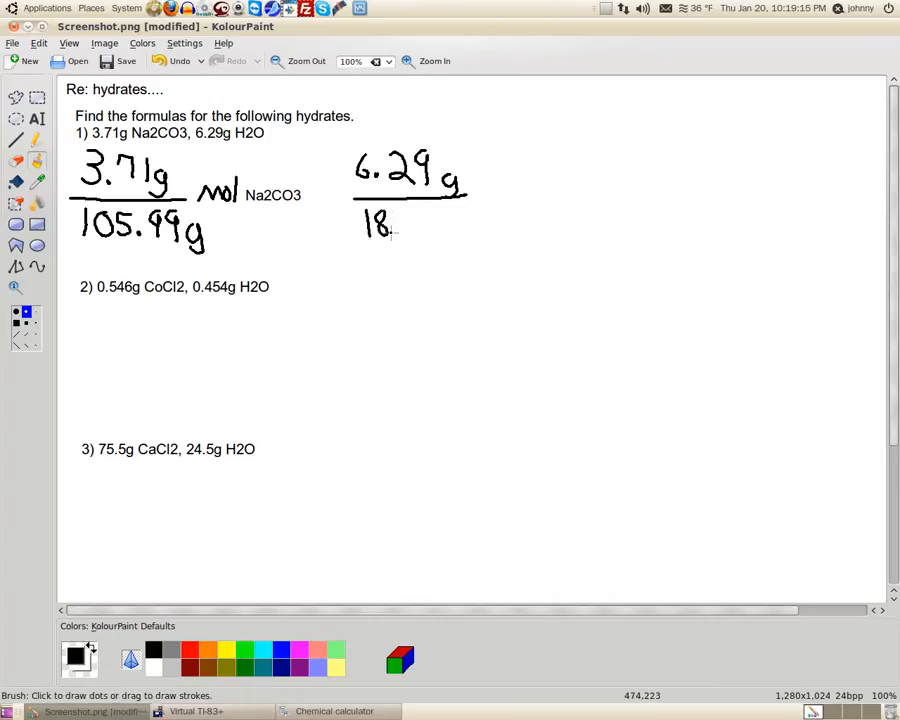
- Brush 18.02 and the g unit under the second fraction bar
{"action": "left_click_drag", "start_coordinate": [390, 228], "coordinate": [410, 225]}
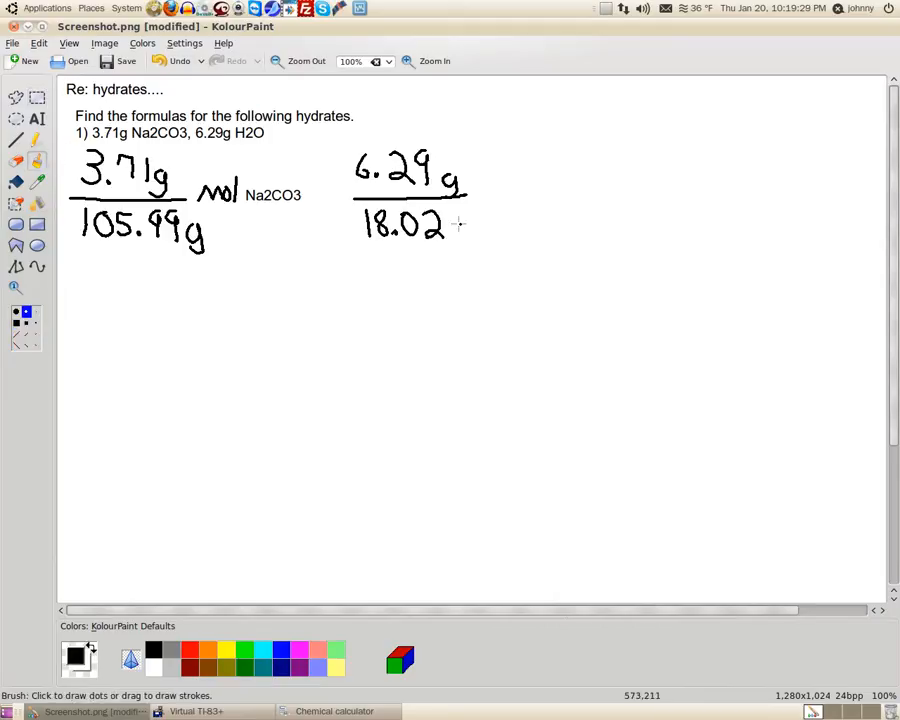
{"action": "left_click_drag", "start_coordinate": [450, 220], "coordinate": [465, 245]}
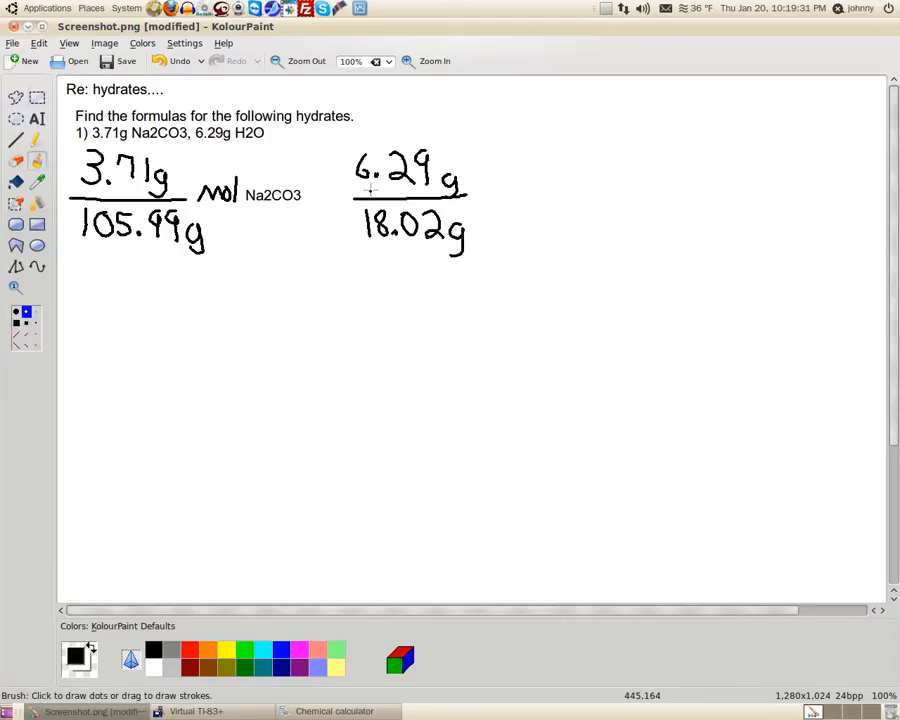
{"action": "mouse_move", "coordinate": [493, 238]}
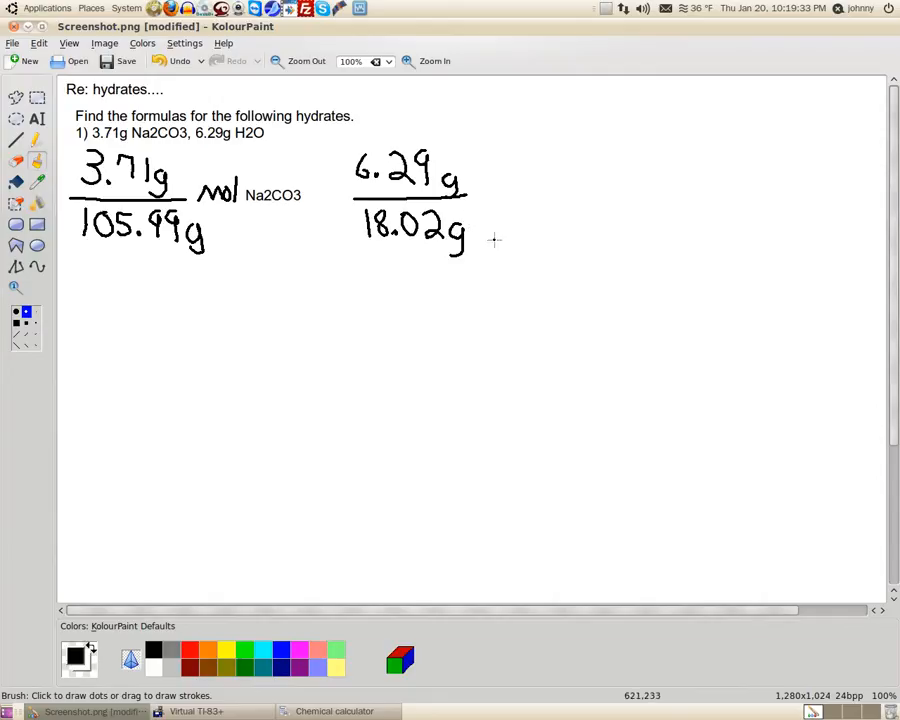
{"action": "mouse_move", "coordinate": [337, 200]}
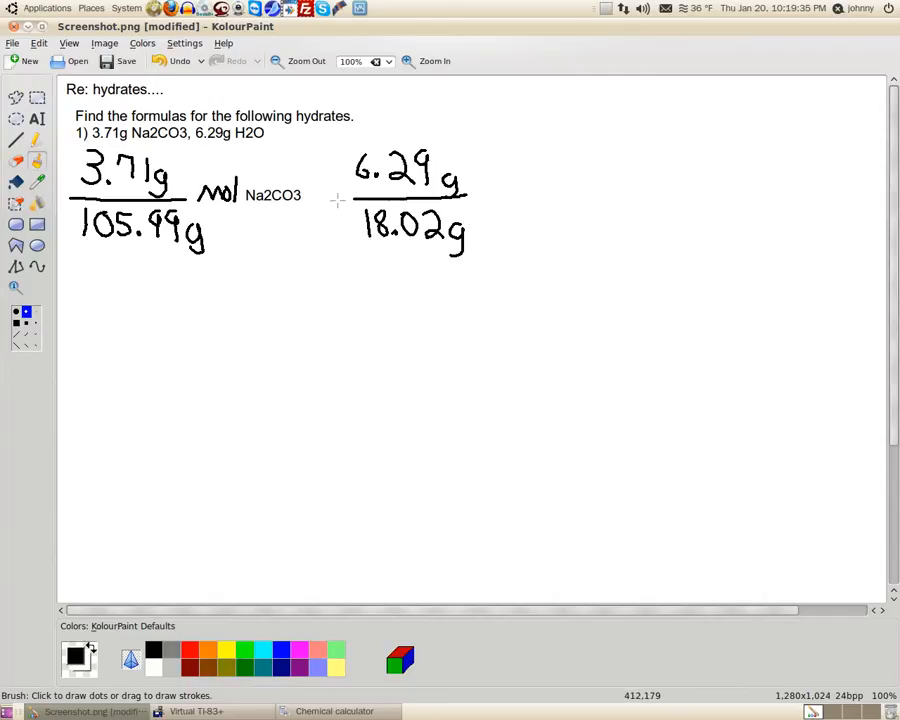
{"action": "mouse_move", "coordinate": [491, 192]}
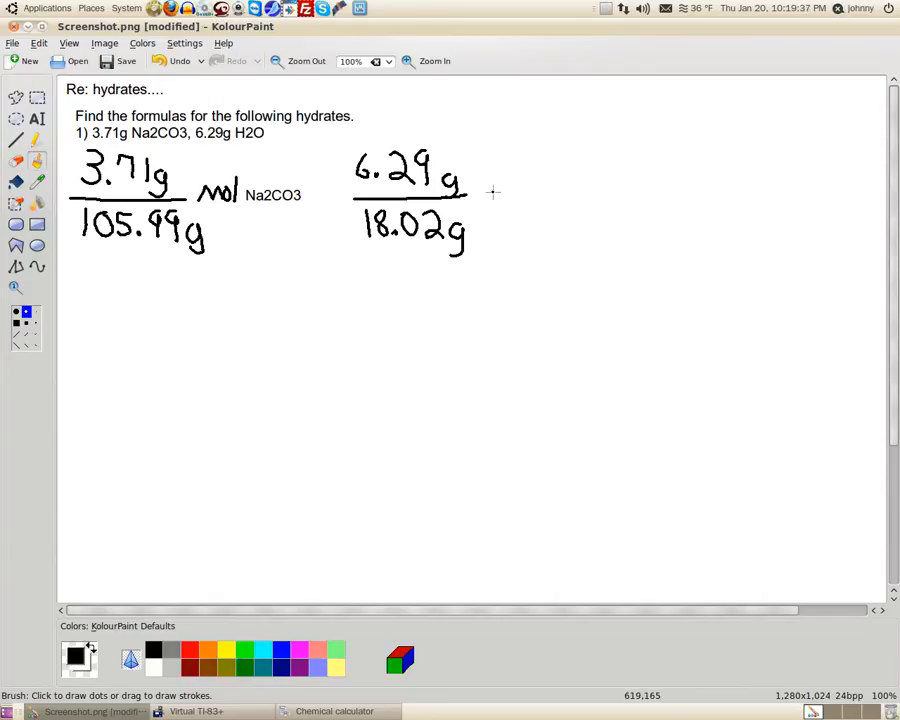
{"action": "mouse_move", "coordinate": [488, 208]}
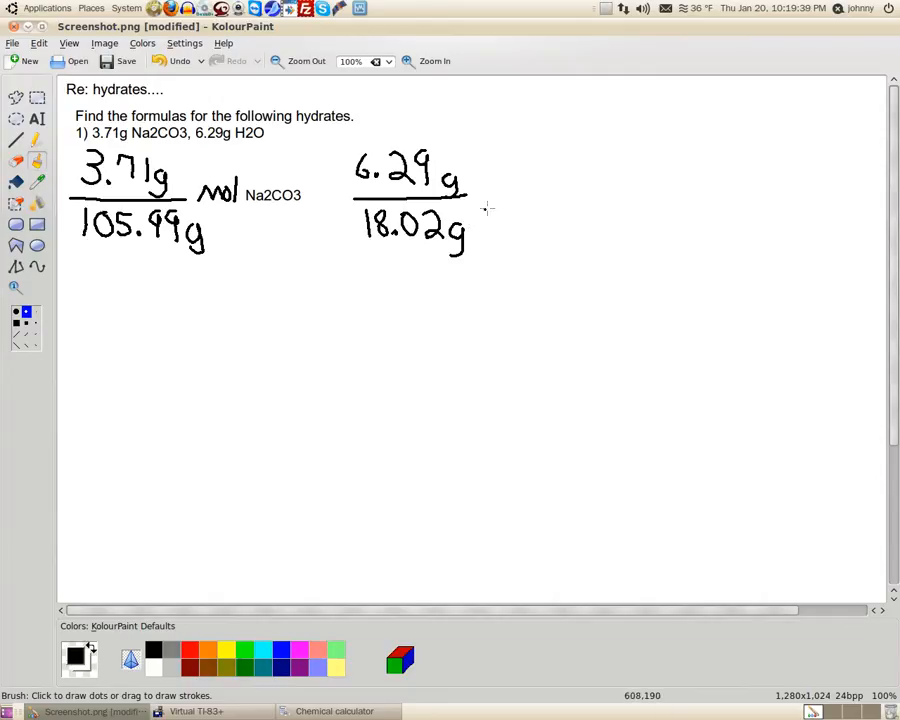
- Handwrite 'mol' and then the H2O label right of the 6.29/18.02 fraction
{"action": "left_click_drag", "start_coordinate": [490, 200], "coordinate": [525, 180]}
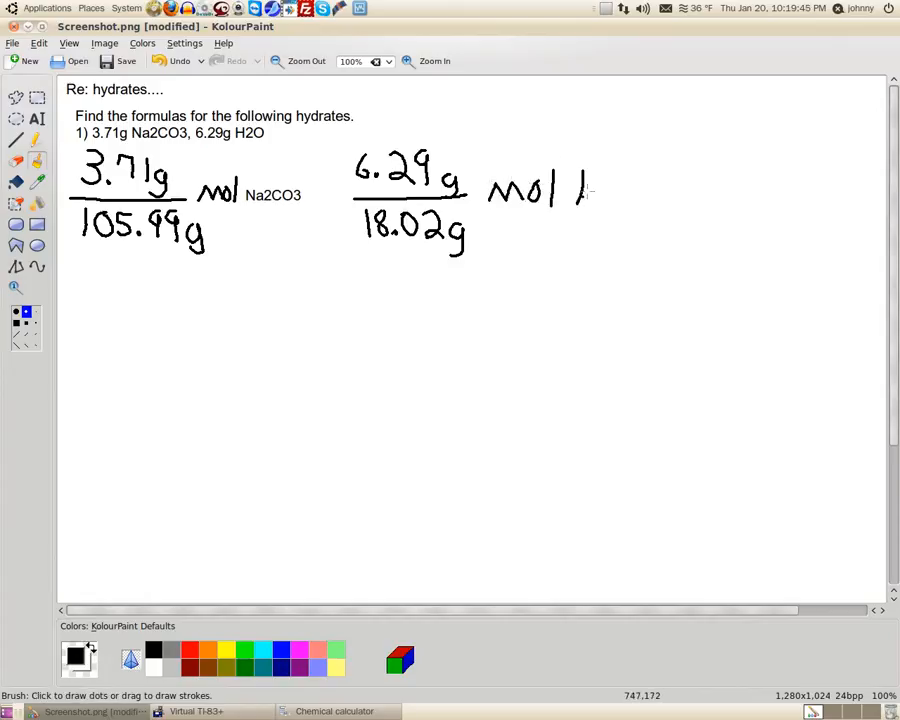
{"action": "left_click_drag", "start_coordinate": [585, 175], "coordinate": [600, 210]}
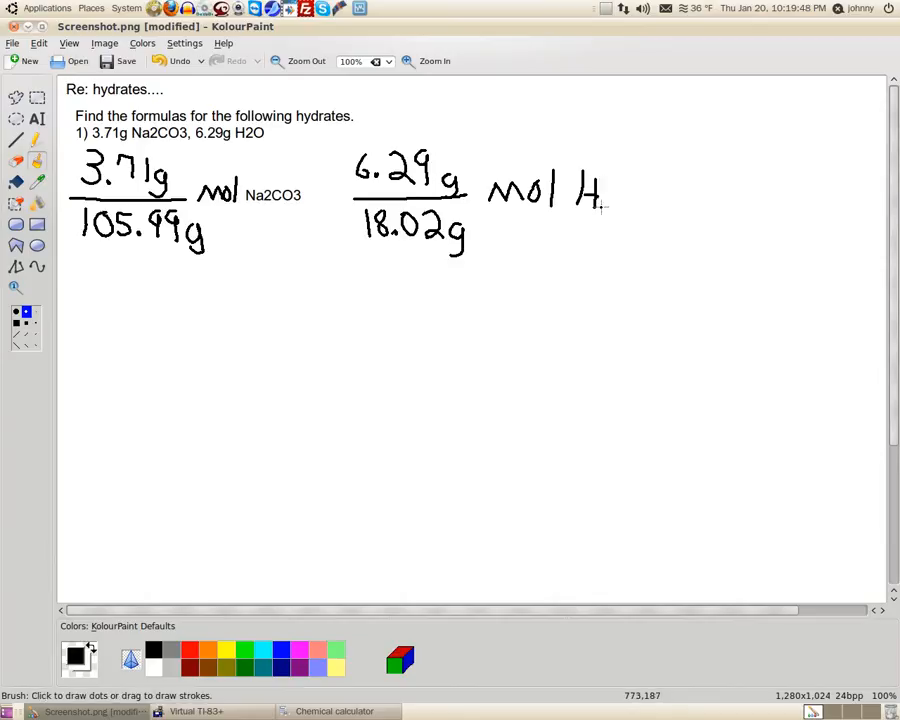
{"action": "left_click_drag", "start_coordinate": [605, 205], "coordinate": [635, 210]}
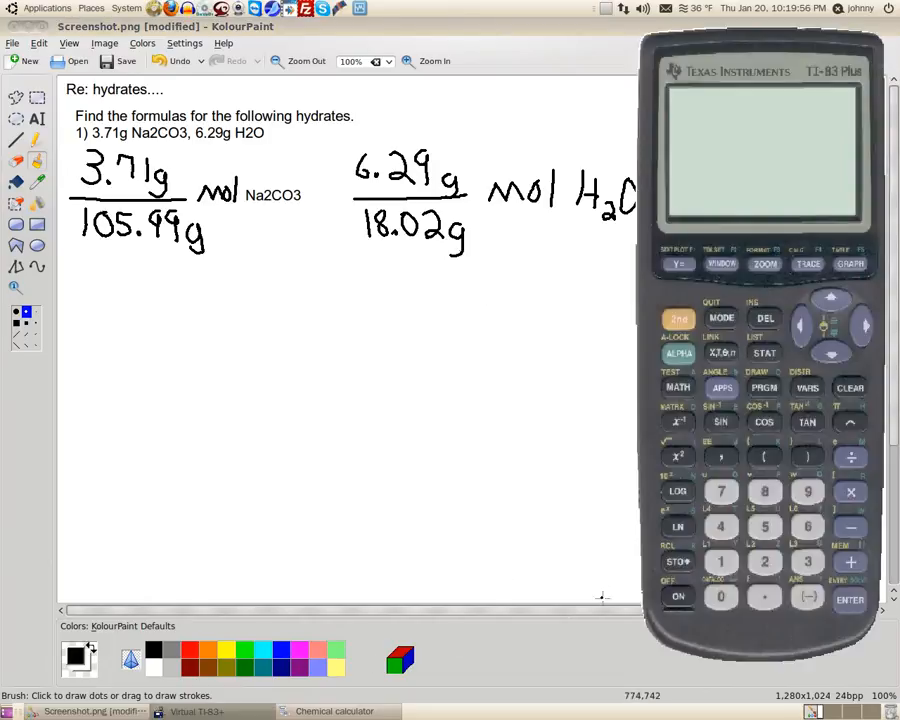
{"action": "mouse_move", "coordinate": [679, 578]}
{"action": "type", "text": "3.71/105.99"}
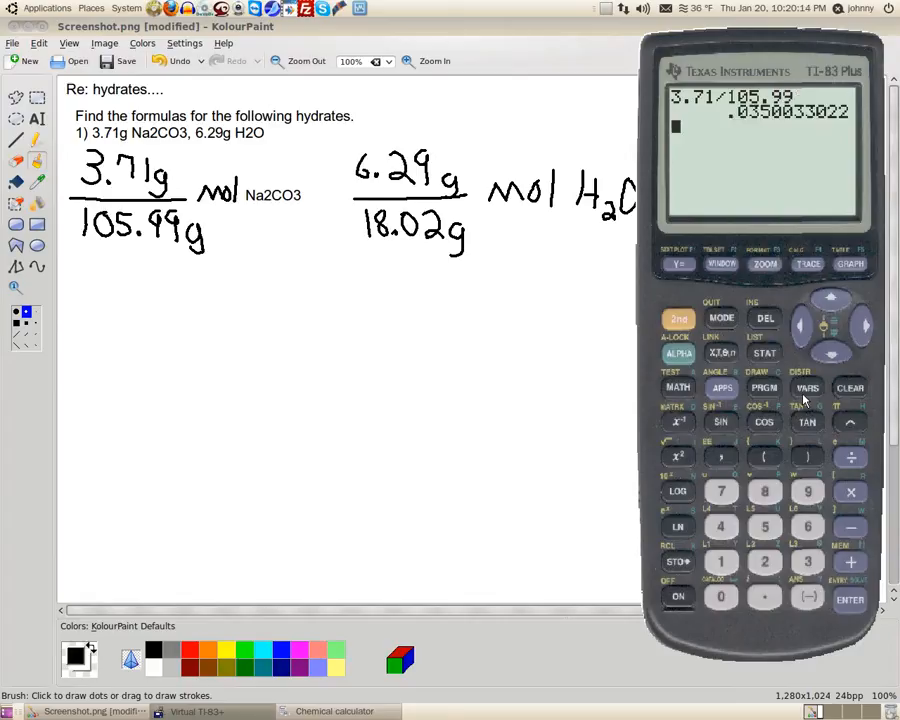
{"action": "mouse_move", "coordinate": [560, 381]}
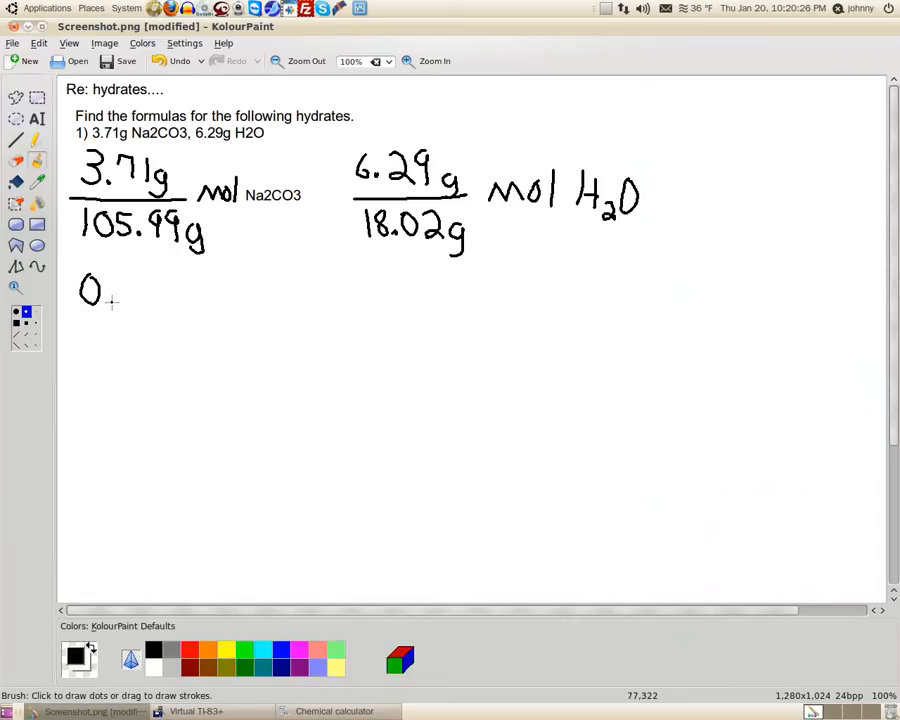
- Add the decimal point to the handwritten 0.0350 under the Na2CO3 fraction
{"action": "left_click", "coordinate": [109, 291]}
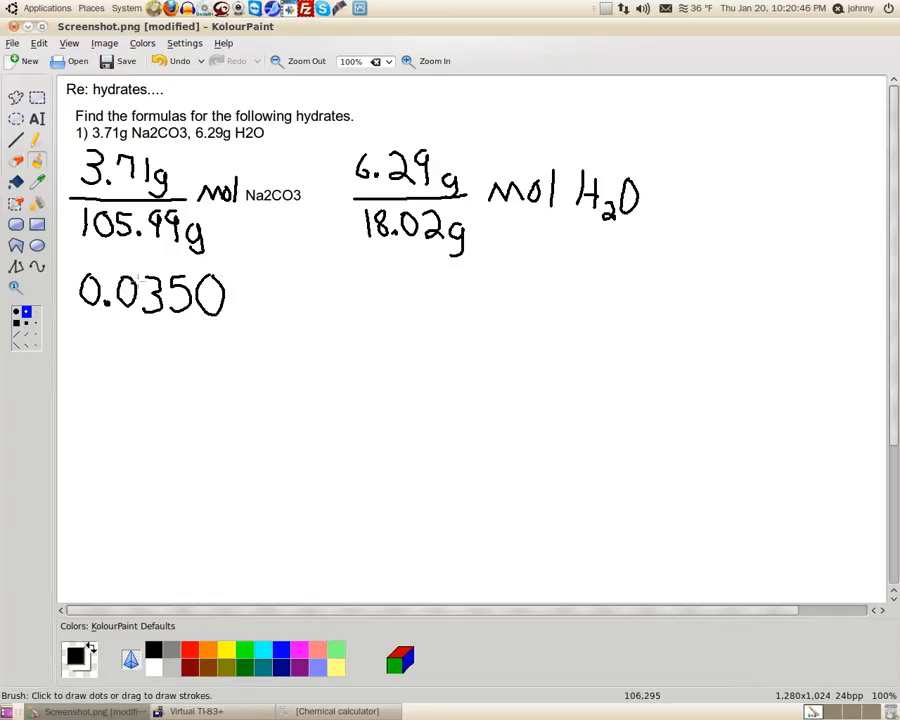
{"action": "mouse_move", "coordinate": [350, 667]}
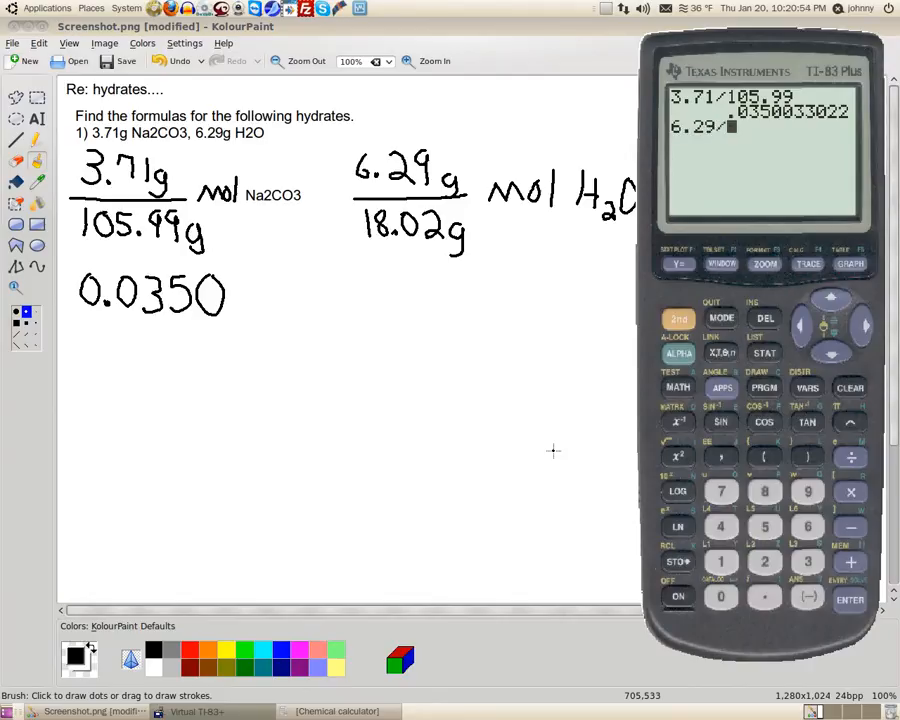
- Compute 6.29 ÷ 18.02 in Virtual TI-83+, giving .3490566038 mol of water
{"action": "type", "text": "18.02"}
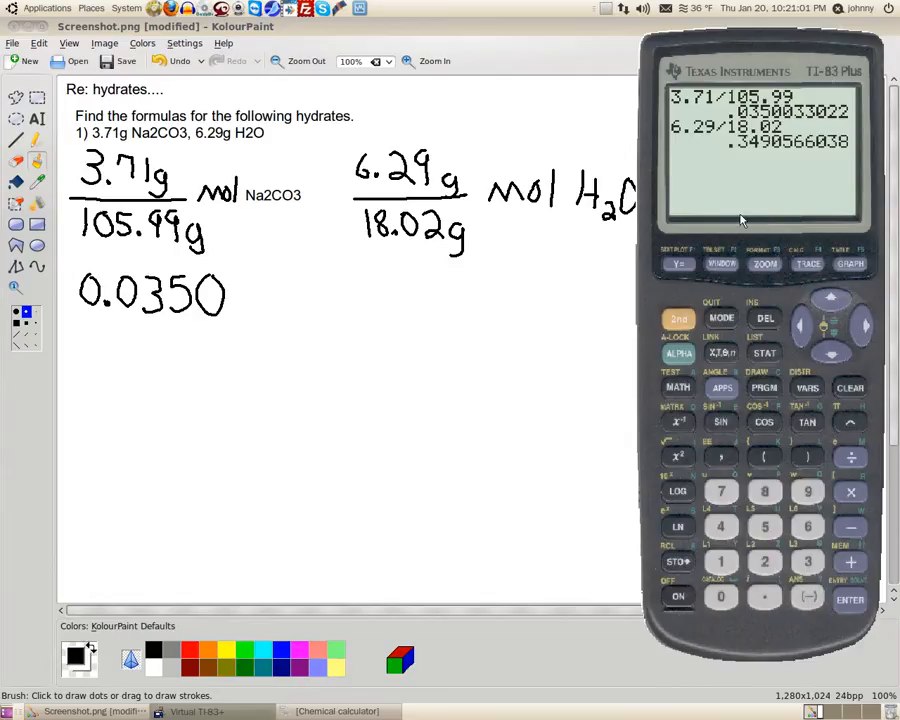
{"action": "mouse_move", "coordinate": [740, 155]}
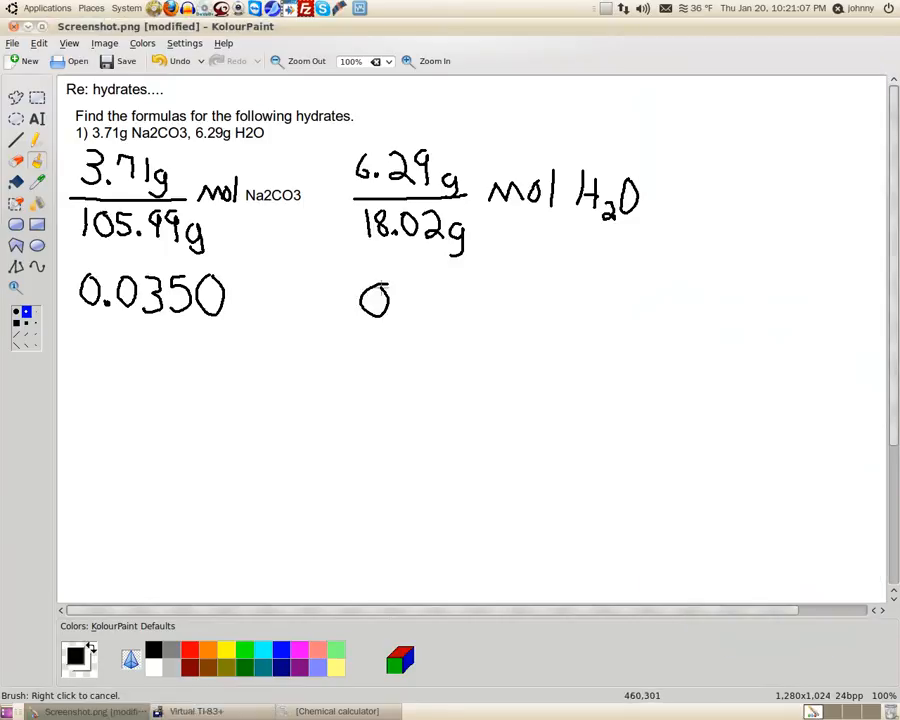
- Write 0.349, draw downward arrows beside both fractions, and underline 0.0350 and 0.349
{"action": "left_click_drag", "start_coordinate": [390, 300], "coordinate": [430, 290]}
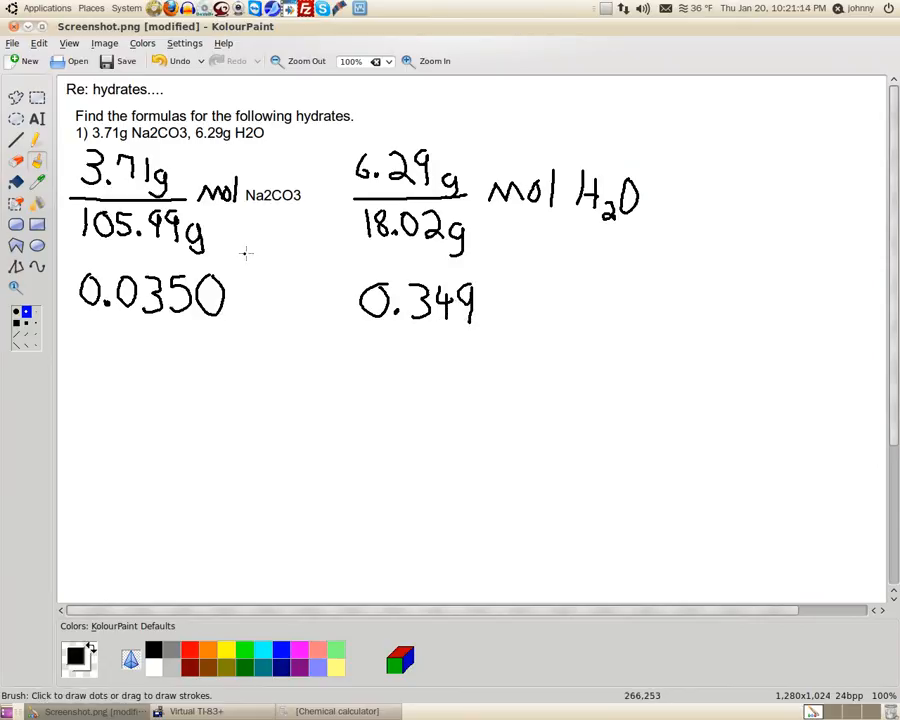
{"action": "mouse_move", "coordinate": [263, 313]}
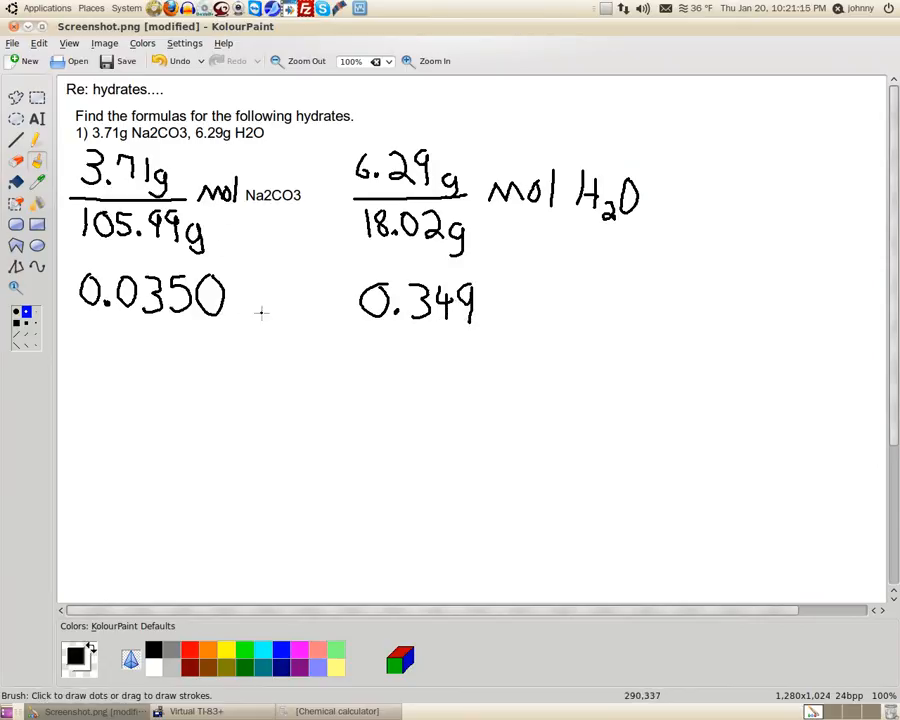
{"action": "mouse_move", "coordinate": [255, 226]}
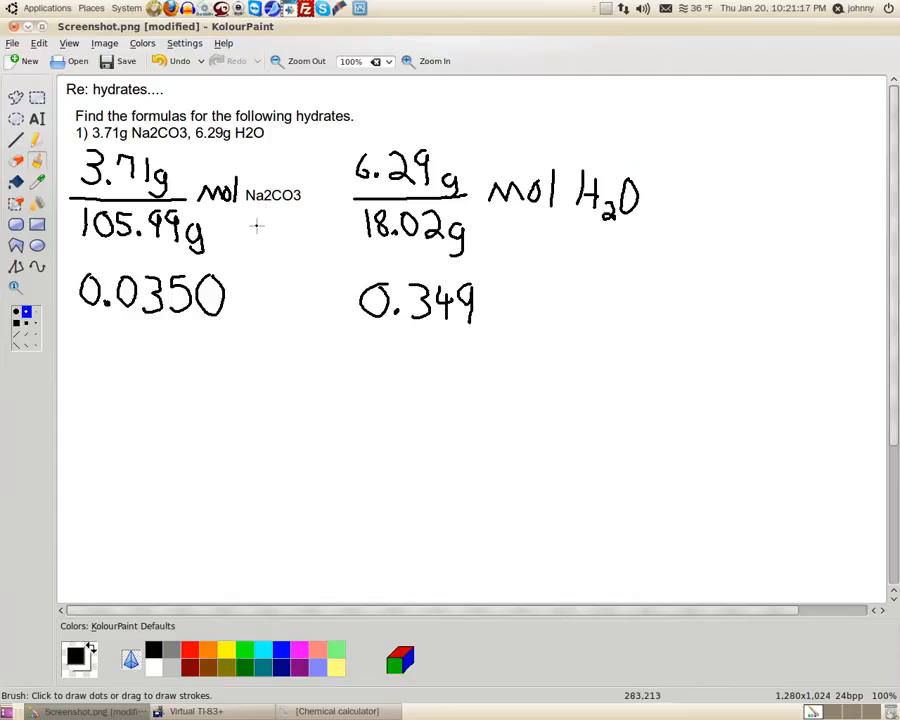
{"action": "left_click_drag", "start_coordinate": [278, 215], "coordinate": [278, 285]}
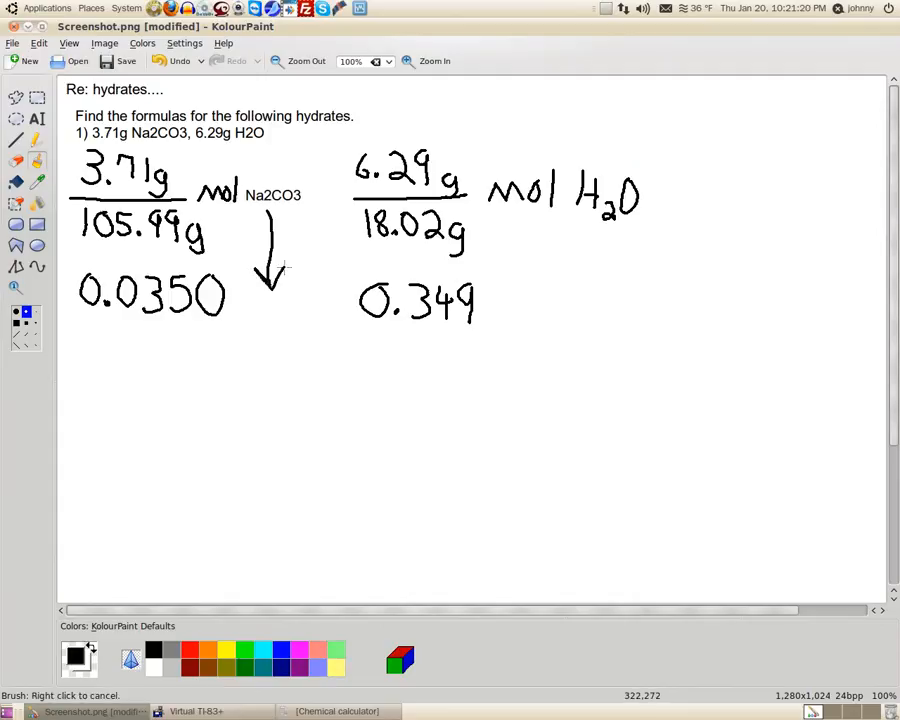
{"action": "left_click_drag", "start_coordinate": [570, 210], "coordinate": [535, 305]}
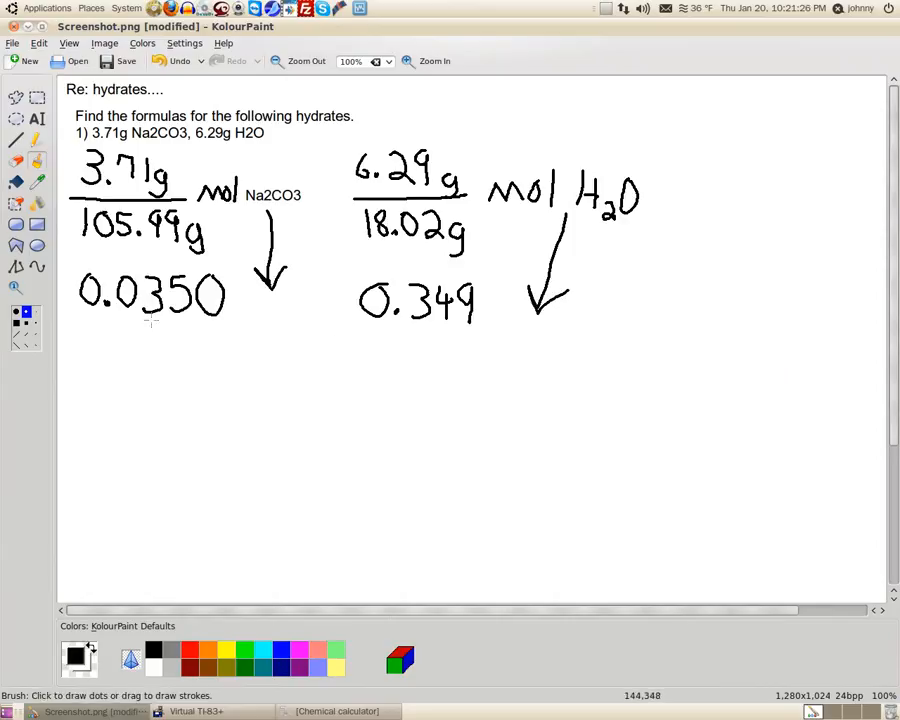
{"action": "left_click_drag", "start_coordinate": [75, 320], "coordinate": [125, 318]}
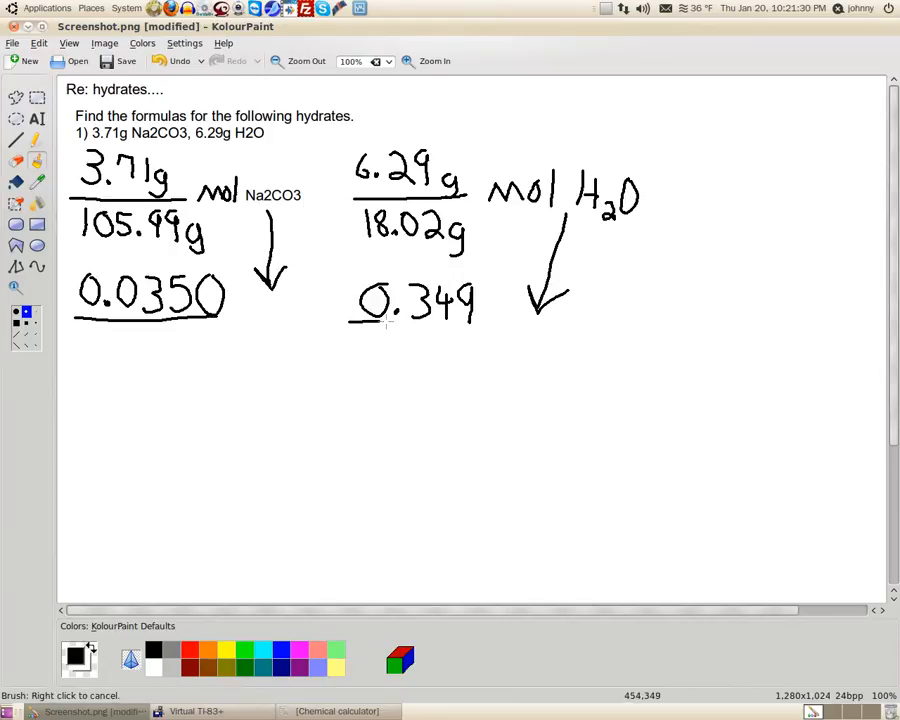
{"action": "left_click_drag", "start_coordinate": [355, 318], "coordinate": [485, 318]}
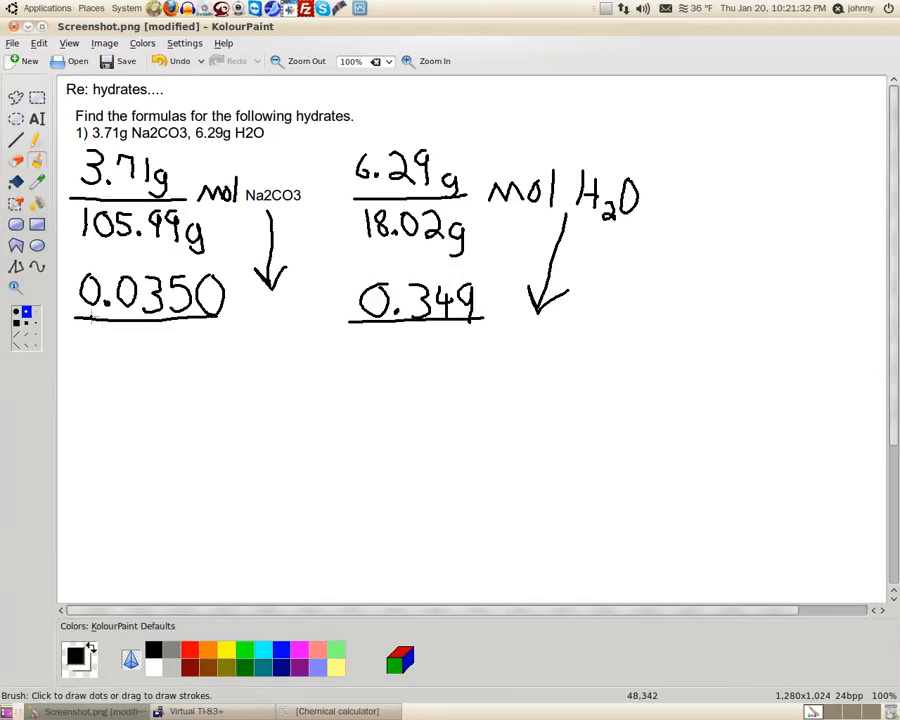
{"action": "mouse_move", "coordinate": [175, 318]}
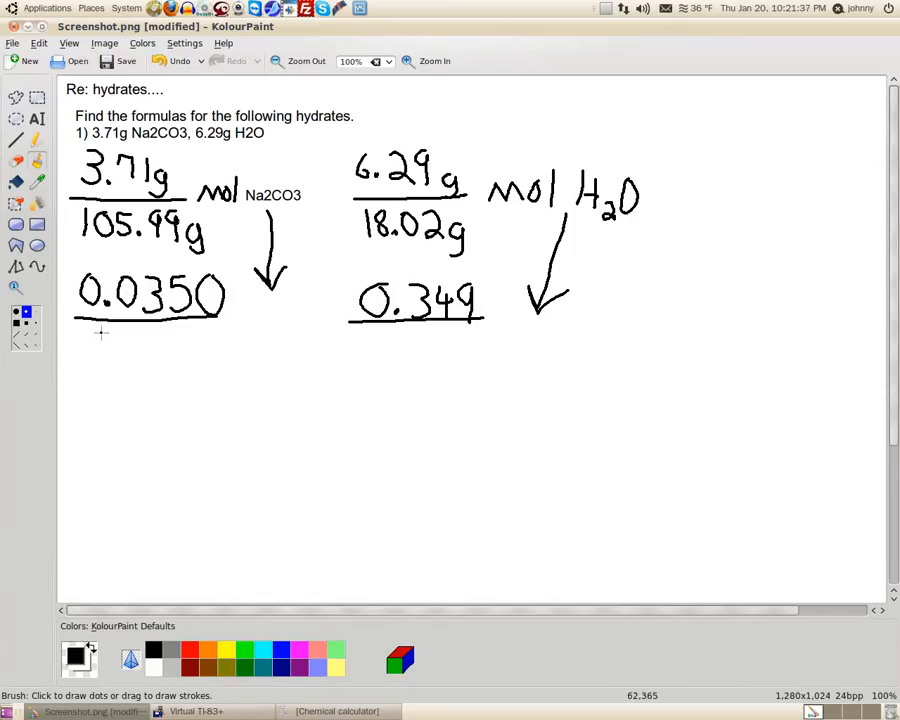
- Write the divisor 0.0350 under both fraction bars
{"action": "left_click_drag", "start_coordinate": [80, 335], "coordinate": [95, 355]}
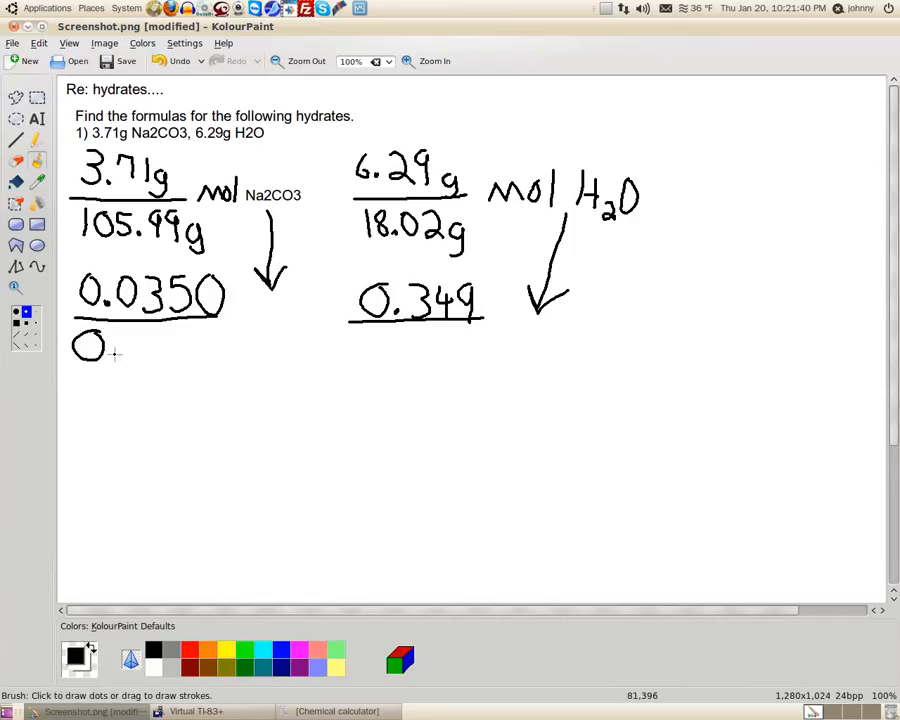
{"action": "left_click_drag", "start_coordinate": [110, 350], "coordinate": [130, 350]}
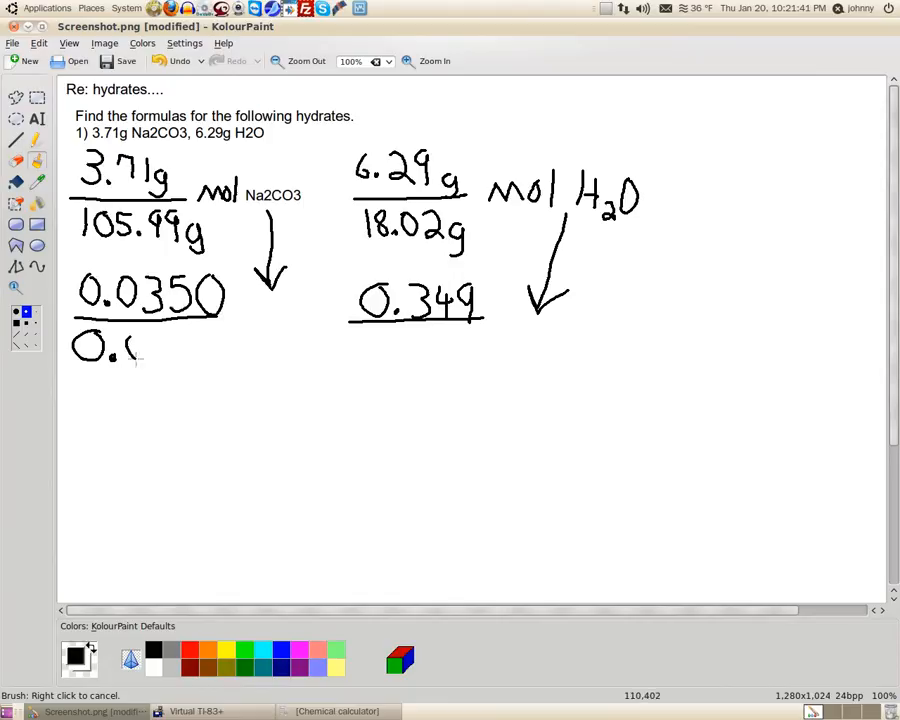
{"action": "left_click_drag", "start_coordinate": [130, 350], "coordinate": [175, 350]}
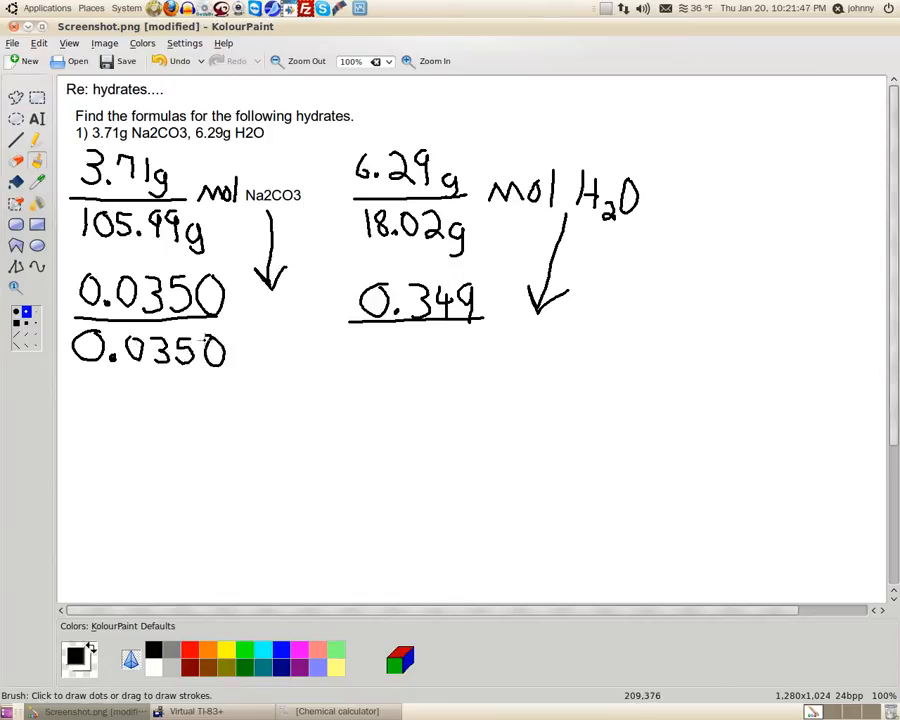
{"action": "left_click_drag", "start_coordinate": [375, 345], "coordinate": [390, 370]}
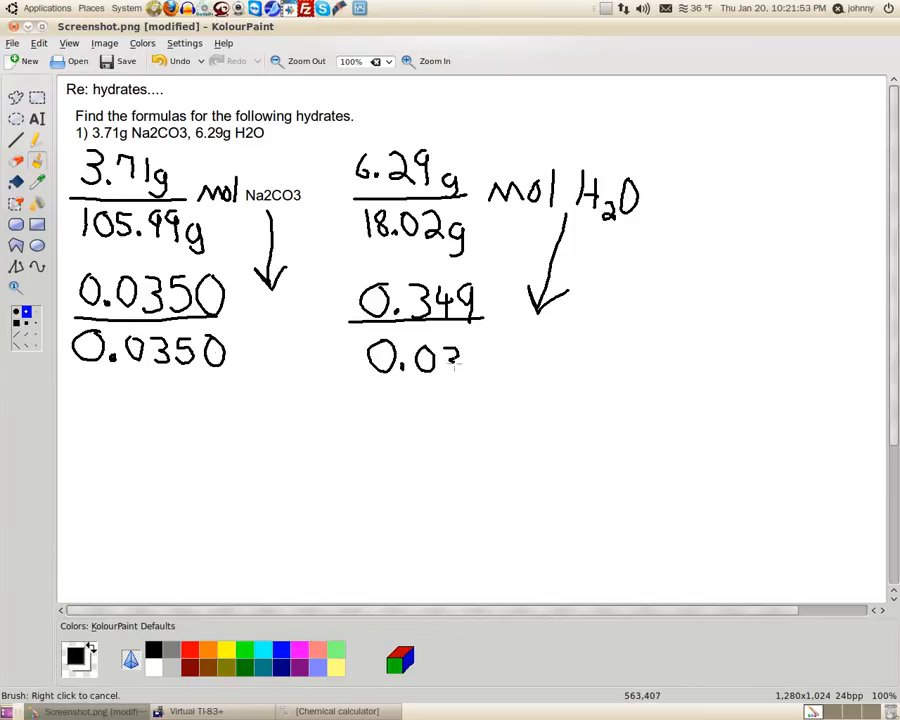
{"action": "left_click_drag", "start_coordinate": [440, 360], "coordinate": [478, 360]}
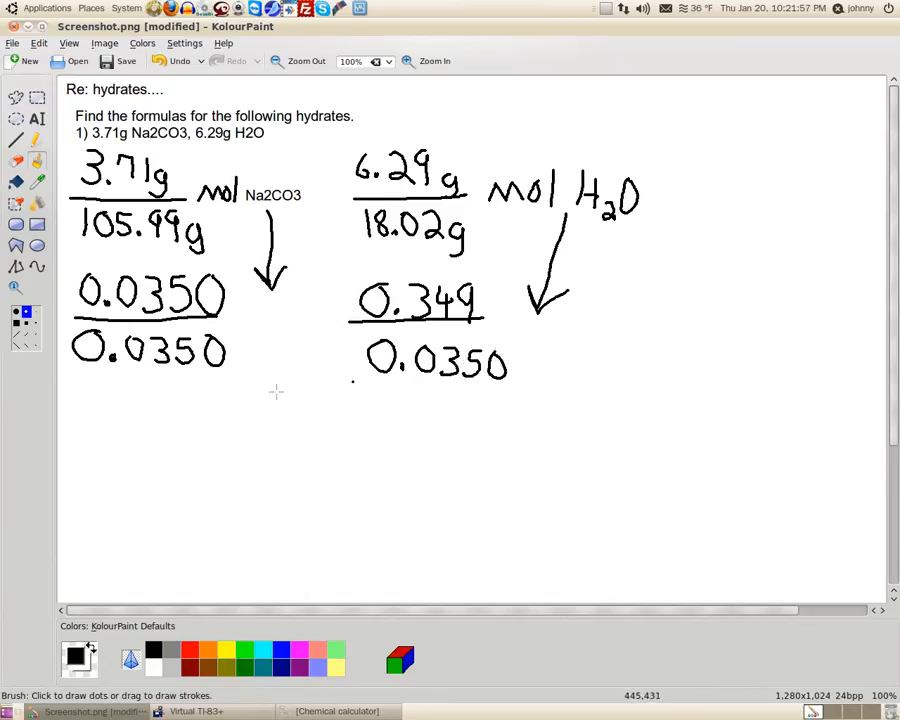
- Write the ratio "1 – Na2CO3" below the left division
{"action": "left_click_drag", "start_coordinate": [132, 390], "coordinate": [132, 430]}
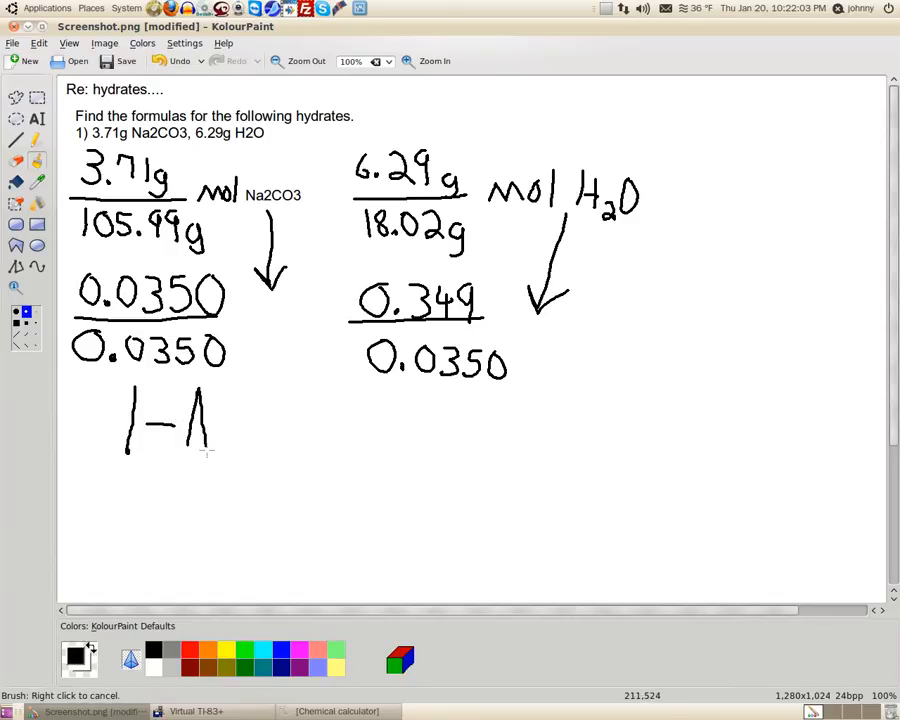
{"action": "left_click_drag", "start_coordinate": [195, 410], "coordinate": [240, 455]}
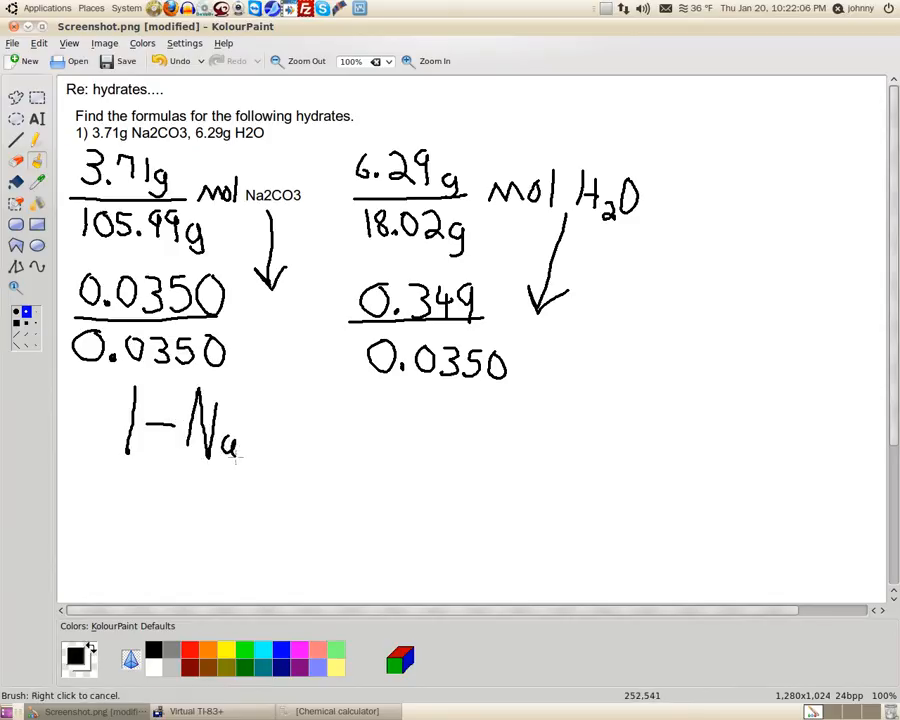
{"action": "left_click_drag", "start_coordinate": [248, 450], "coordinate": [258, 470]}
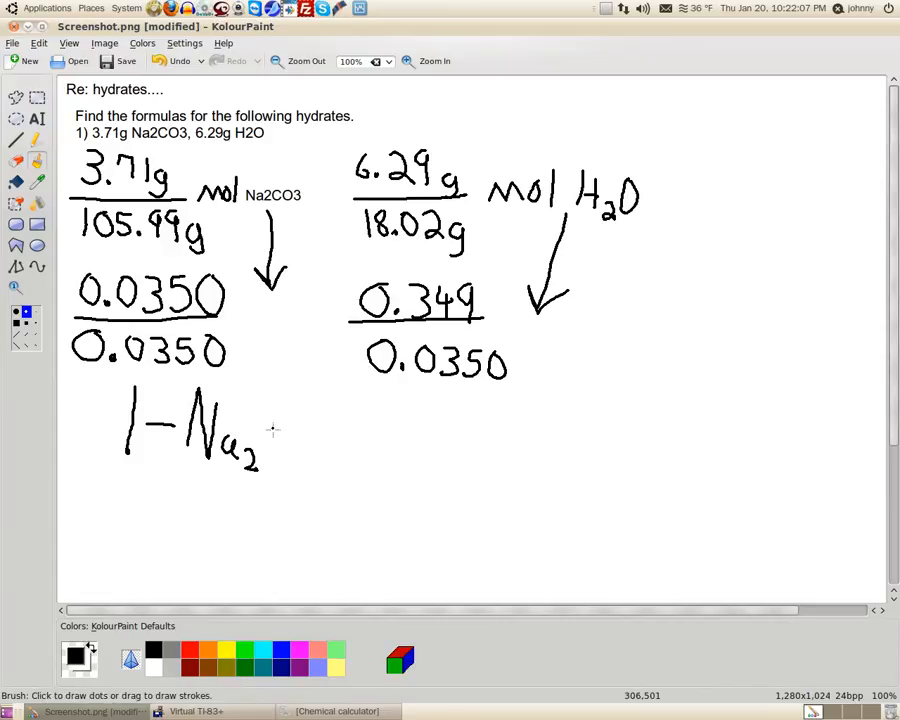
{"action": "left_click_drag", "start_coordinate": [290, 420], "coordinate": [280, 460]}
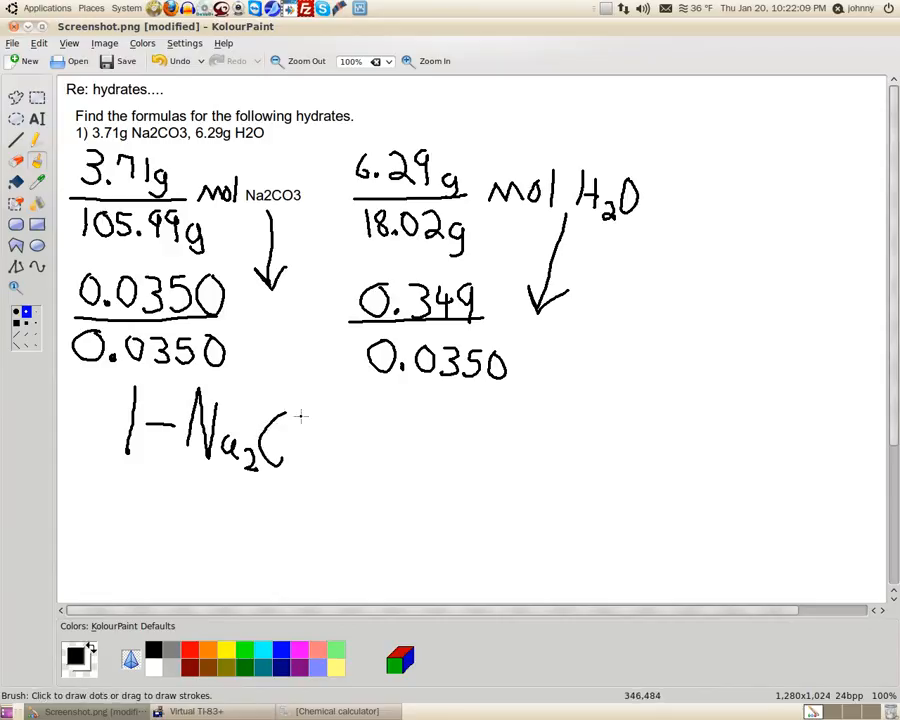
{"action": "left_click_drag", "start_coordinate": [290, 425], "coordinate": [305, 460]}
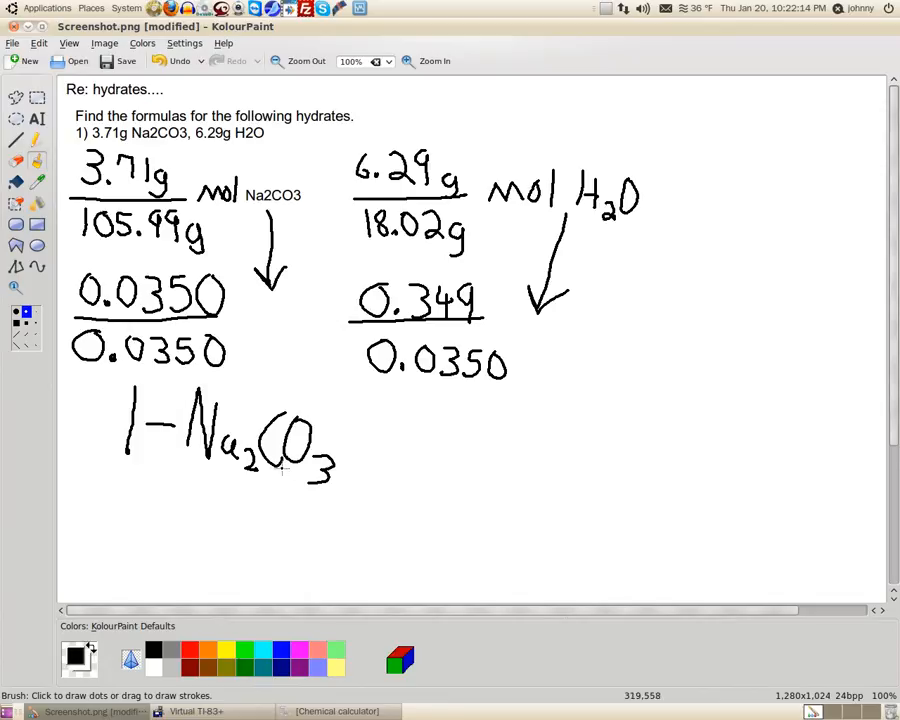
{"action": "mouse_move", "coordinate": [383, 242]}
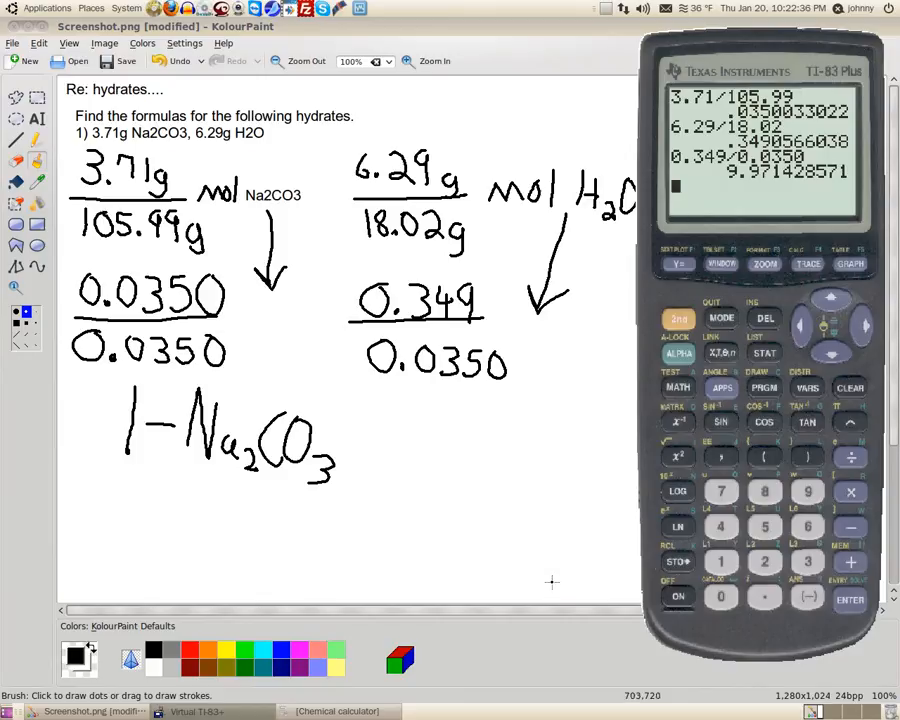
{"action": "mouse_move", "coordinate": [437, 434]}
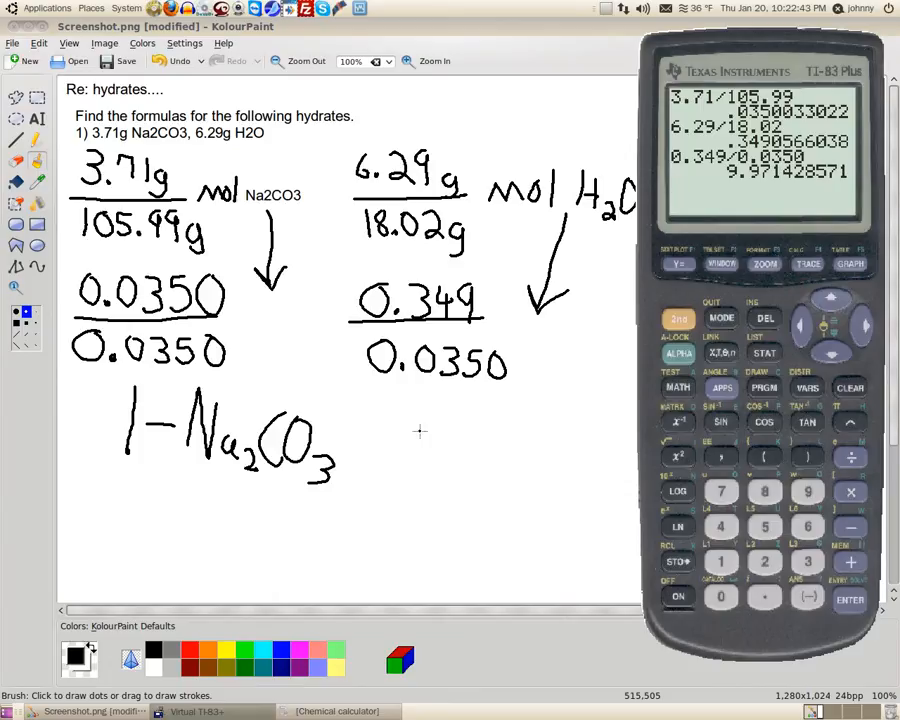
{"action": "mouse_move", "coordinate": [402, 421]}
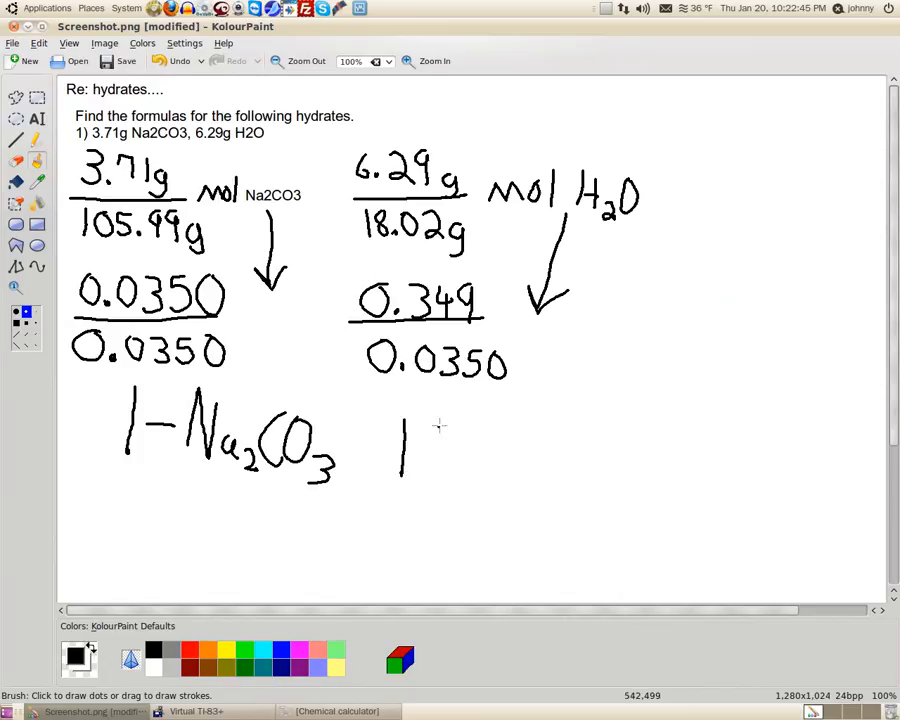
- Write "10 – H2O" under the water division and Na2CO3·10H2O along the bottom
{"action": "left_click_drag", "start_coordinate": [435, 430], "coordinate": [440, 470]}
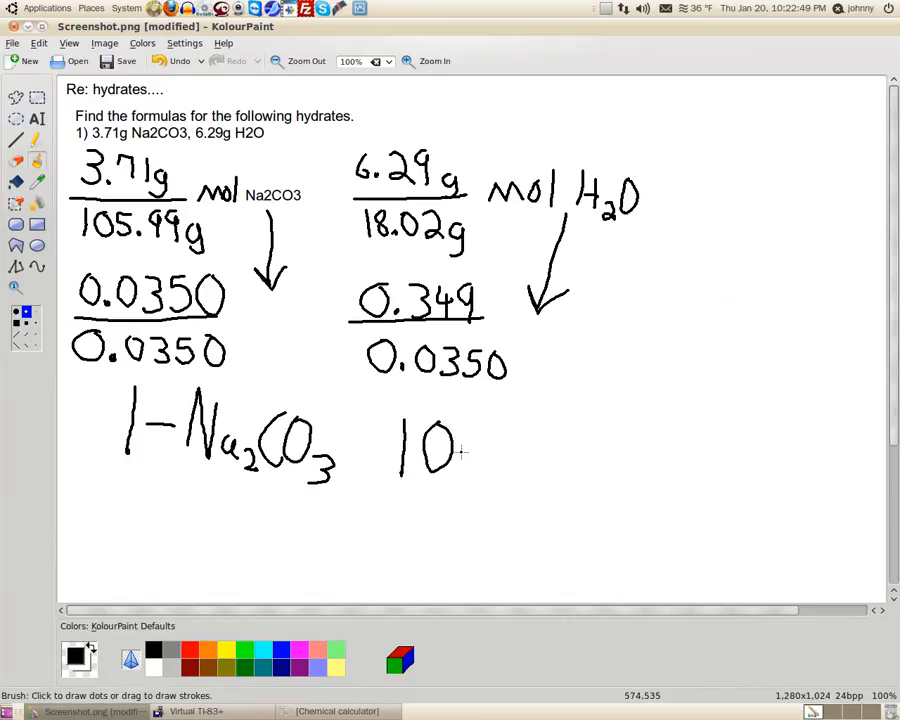
{"action": "left_click_drag", "start_coordinate": [470, 450], "coordinate": [530, 470]}
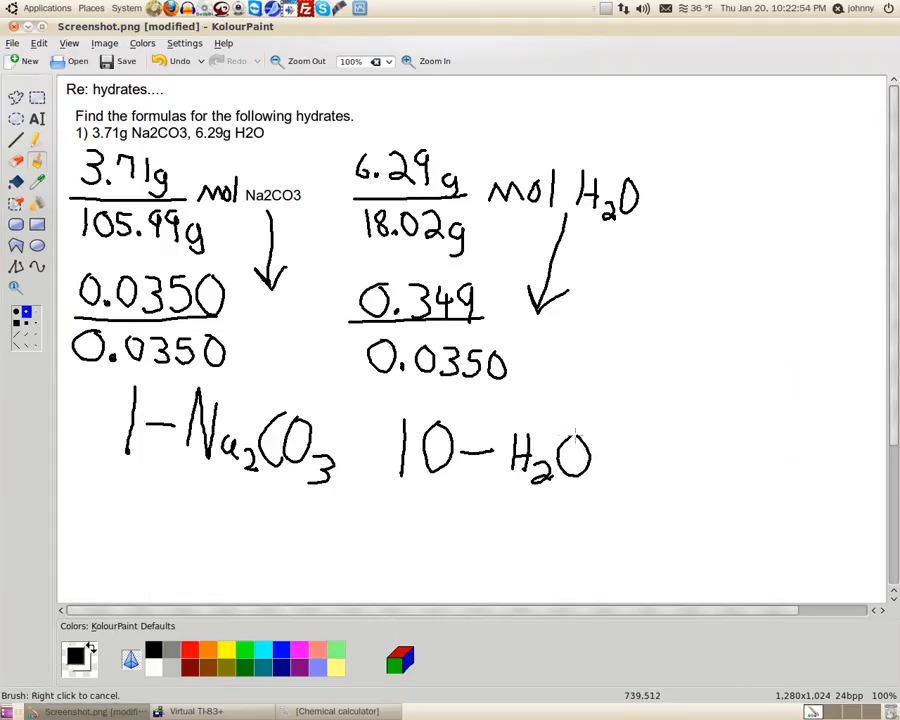
{"action": "mouse_move", "coordinate": [128, 560]}
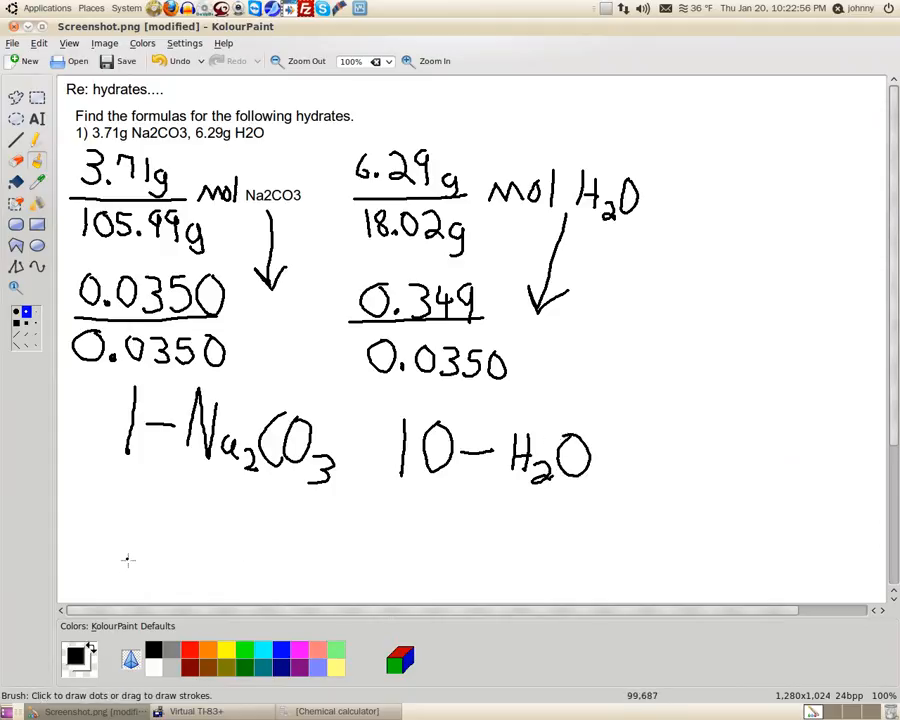
{"action": "left_click_drag", "start_coordinate": [130, 560], "coordinate": [200, 520]}
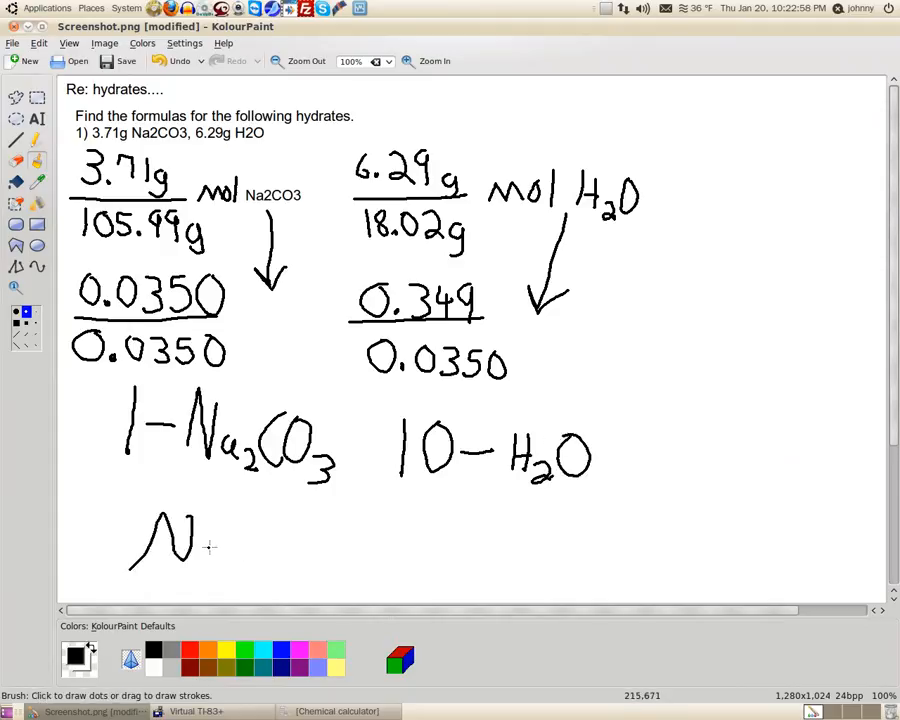
{"action": "left_click_drag", "start_coordinate": [190, 540], "coordinate": [245, 565]}
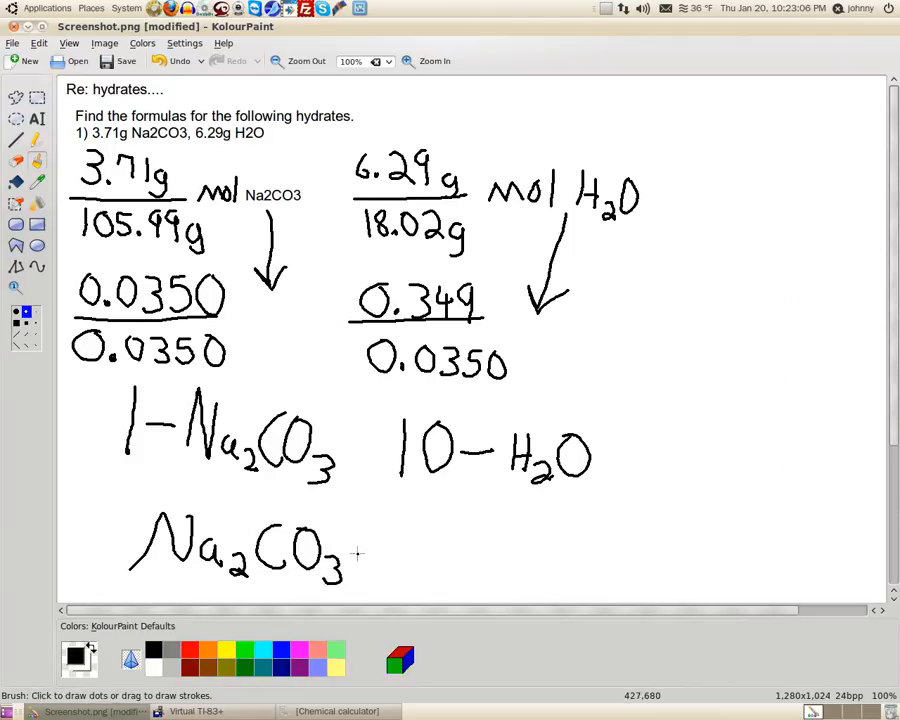
{"action": "left_click", "coordinate": [363, 555]}
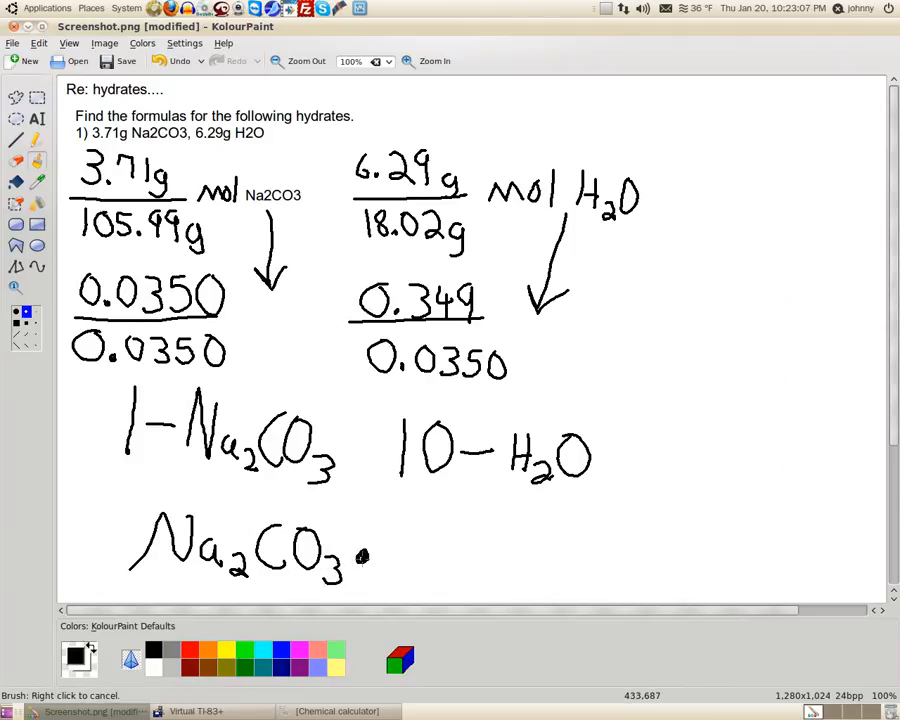
{"action": "left_click_drag", "start_coordinate": [395, 545], "coordinate": [395, 570]}
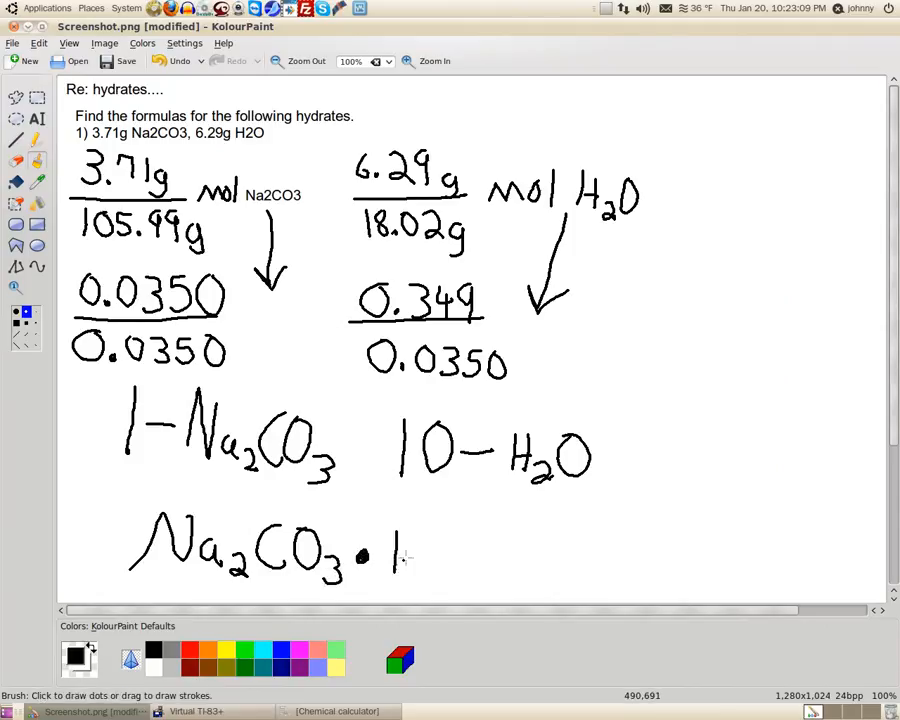
{"action": "left_click_drag", "start_coordinate": [400, 555], "coordinate": [435, 555]}
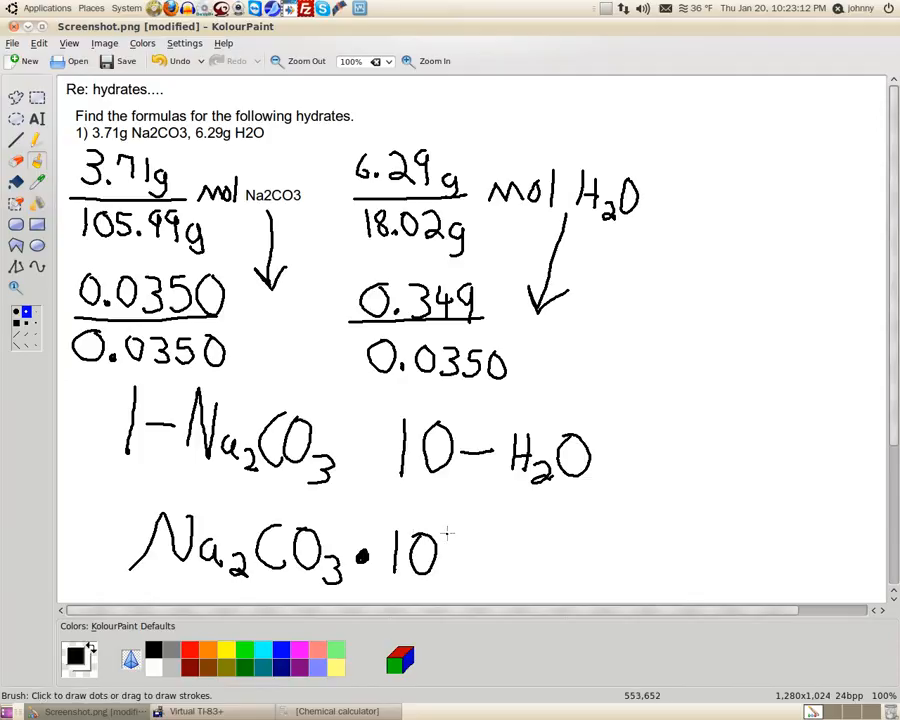
{"action": "left_click_drag", "start_coordinate": [445, 540], "coordinate": [470, 570]}
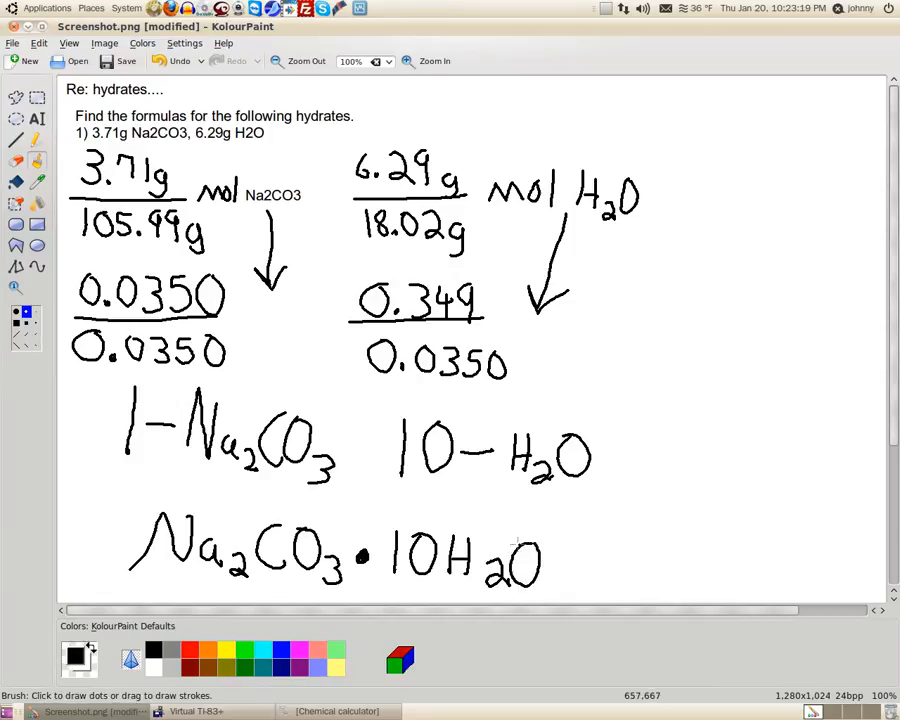
{"action": "mouse_move", "coordinate": [489, 520]}
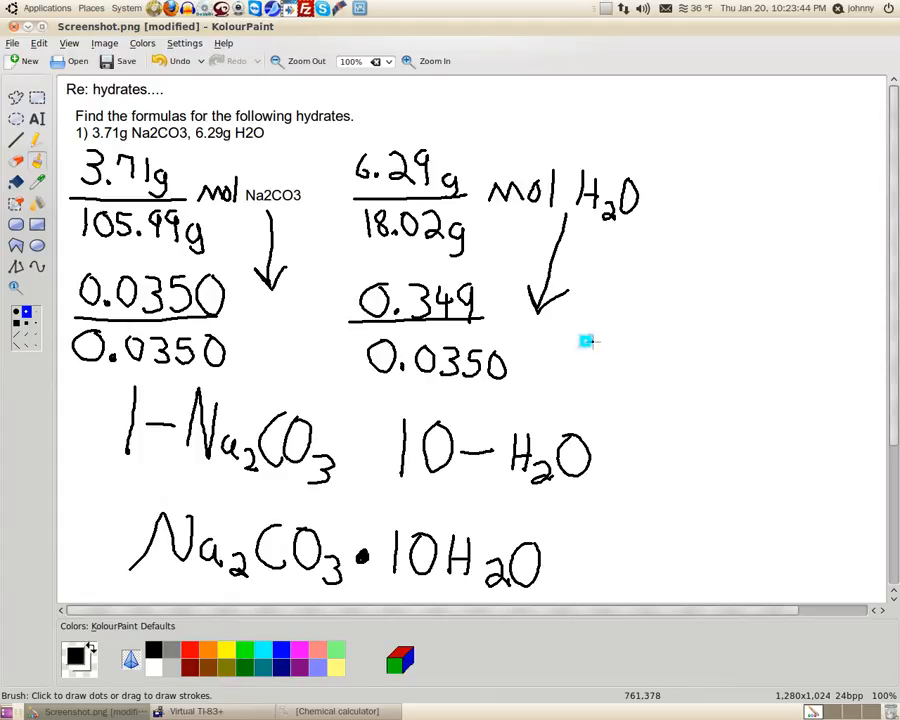
{"action": "mouse_move", "coordinate": [588, 347]}
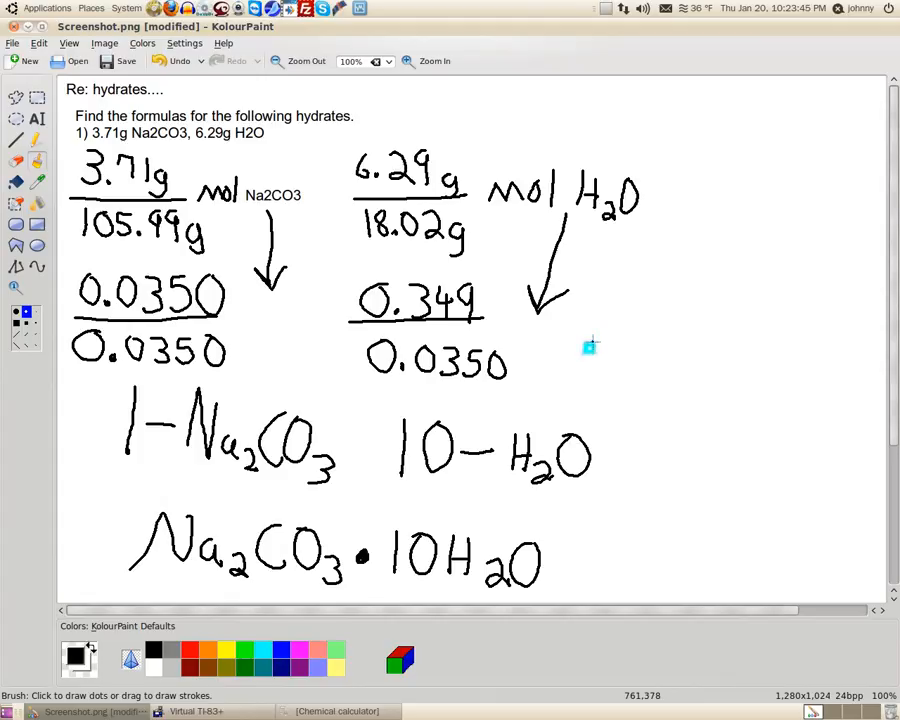